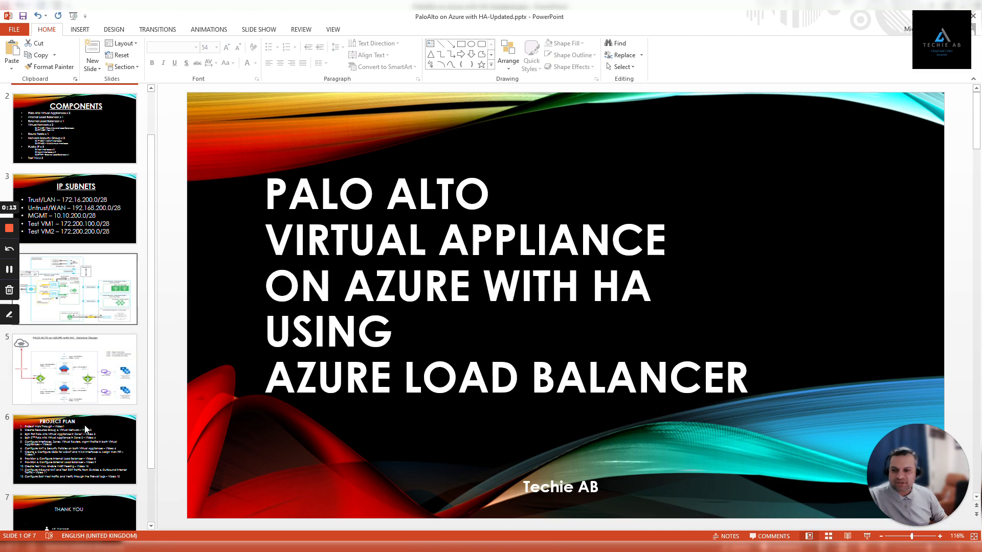
Step: Select slide 6 (Project Plan) and highlight 'Spin 2nd' in item 4
click(75, 447)
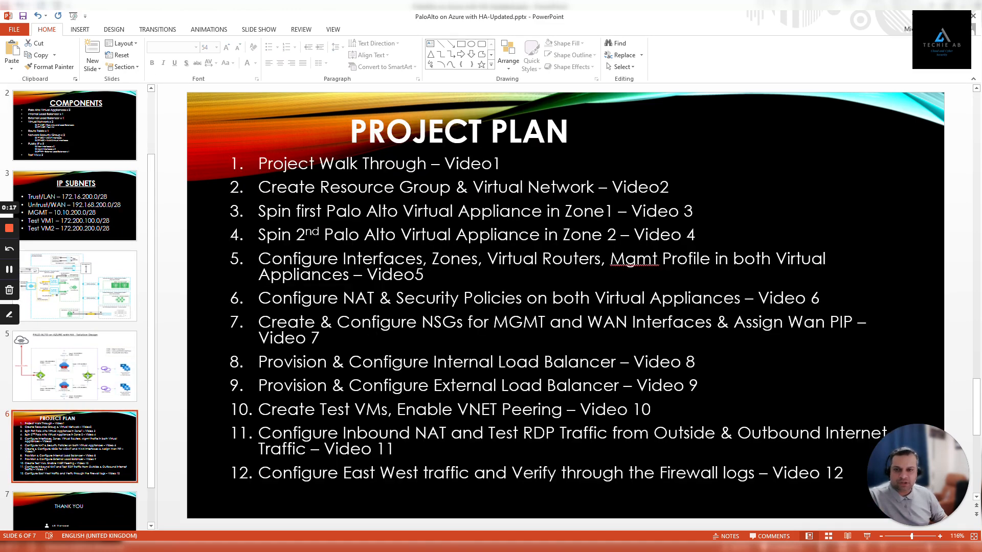
double_click(276, 234)
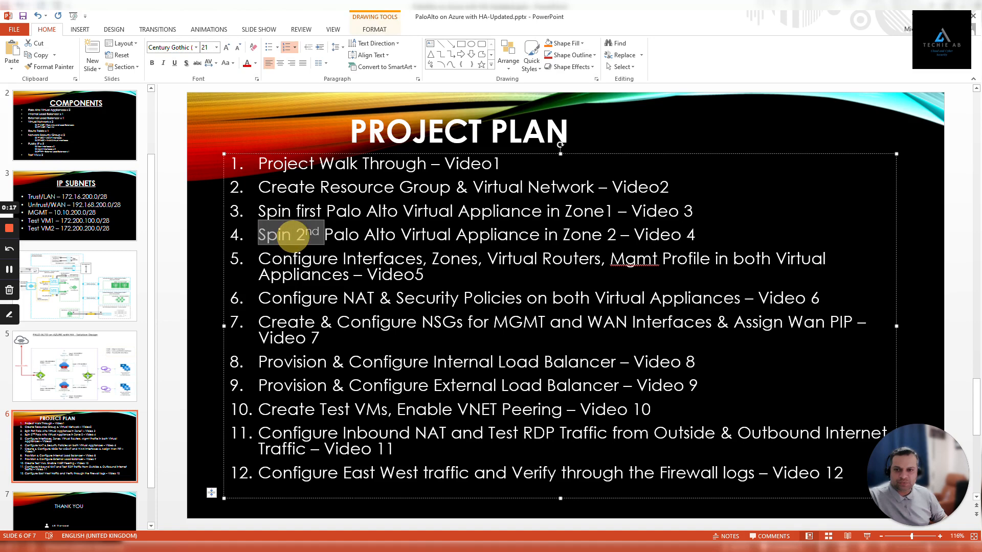
drag(281, 234, 448, 234)
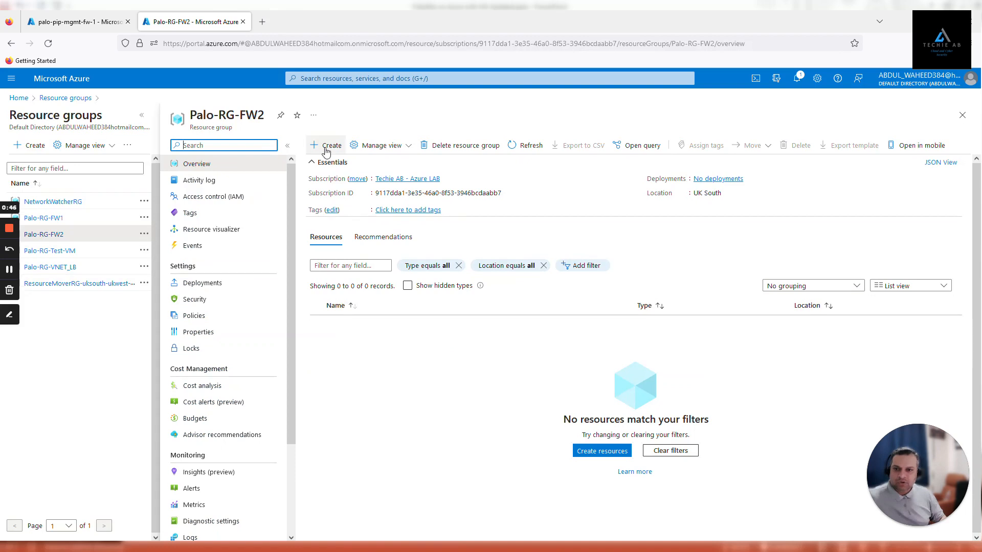
mouse_move(332, 146)
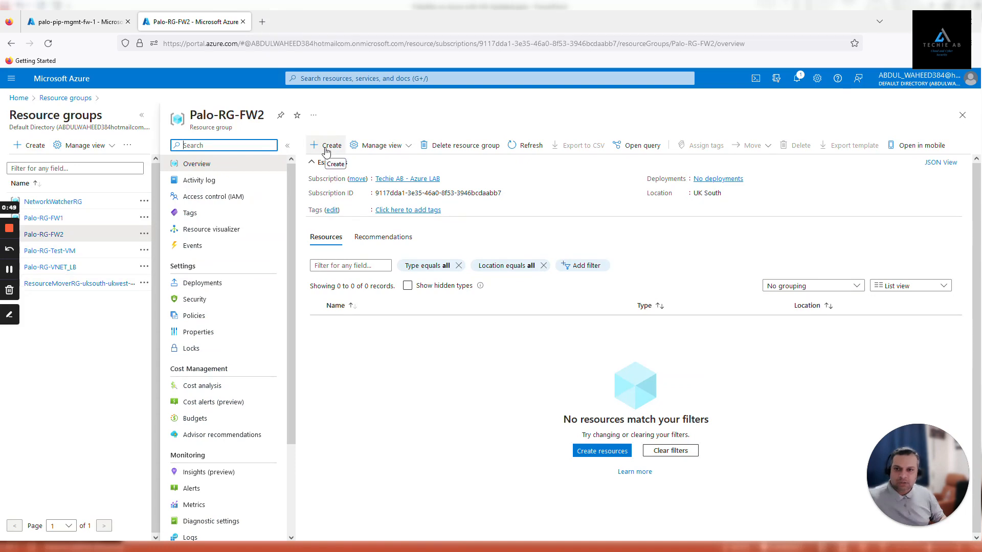
Step: Search the Marketplace for 'Public Ip' and choose Public IP address for Palo-RG-FW2
click(326, 145)
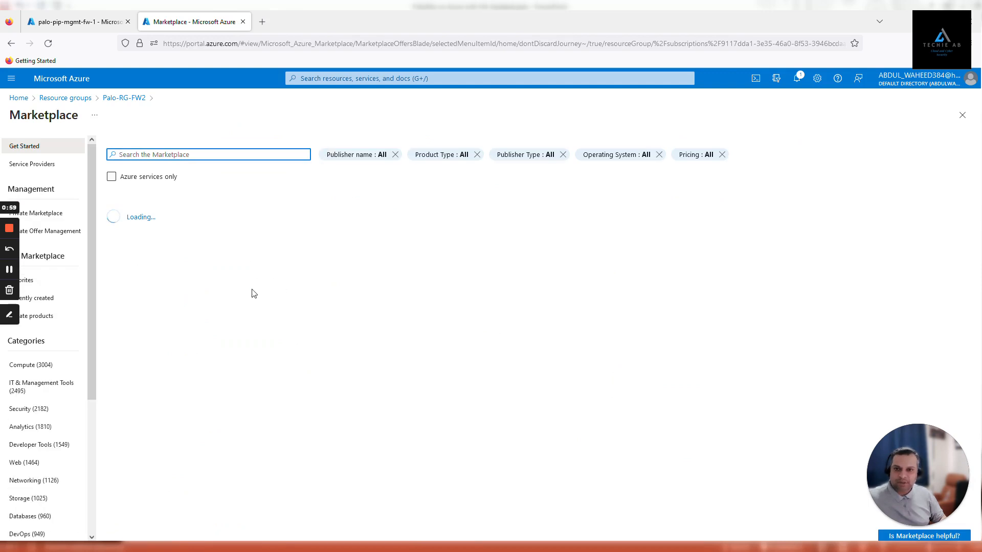
mouse_move(256, 296)
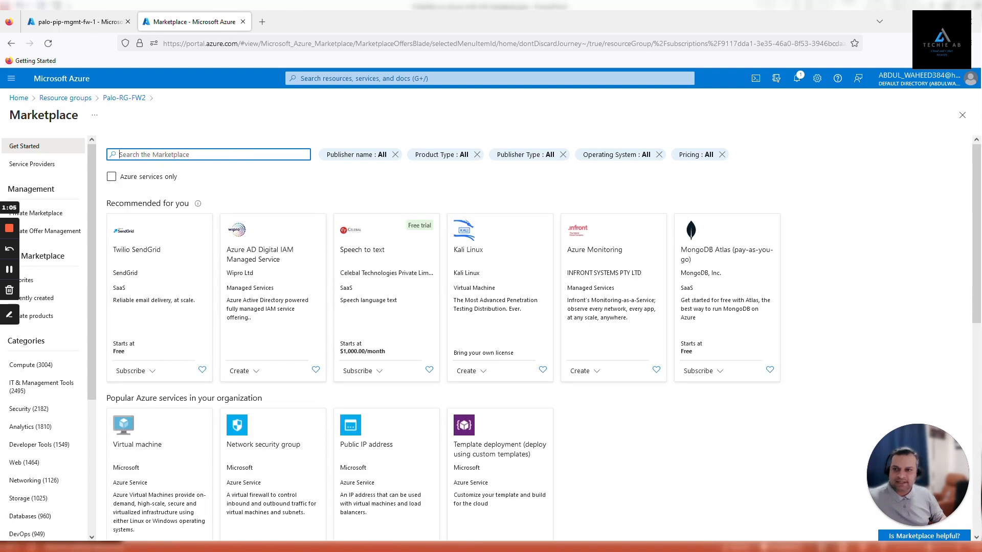
text(Public Ip)
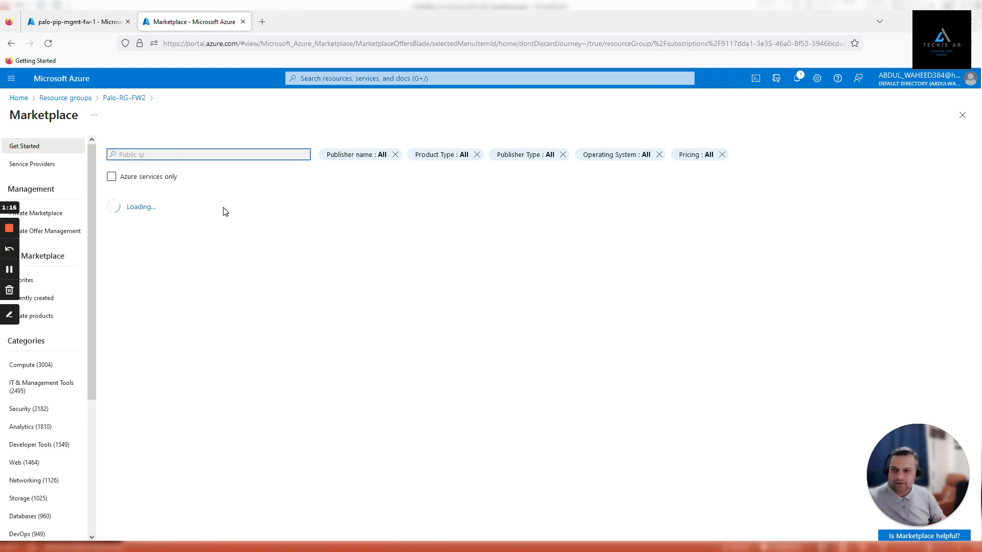
text(Public Ip)
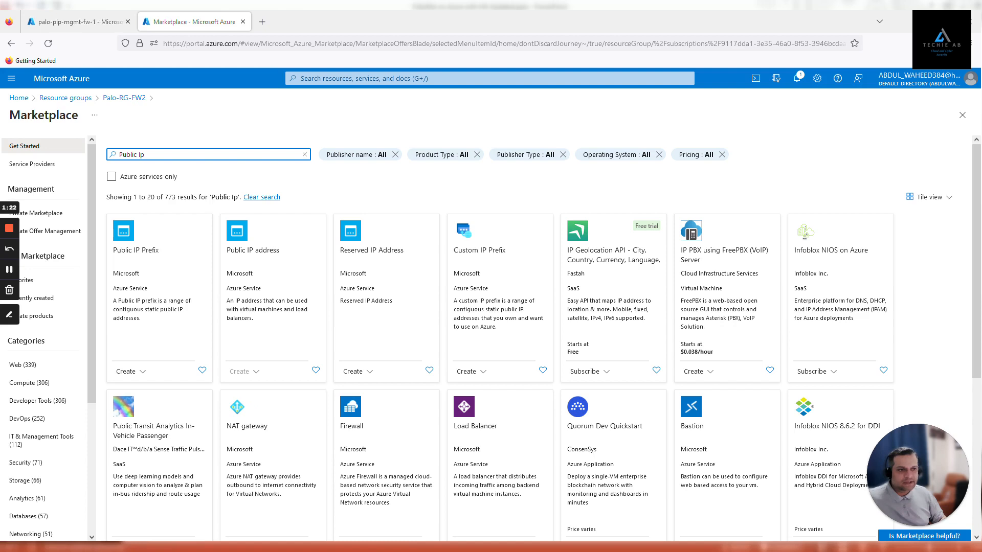
click(239, 371)
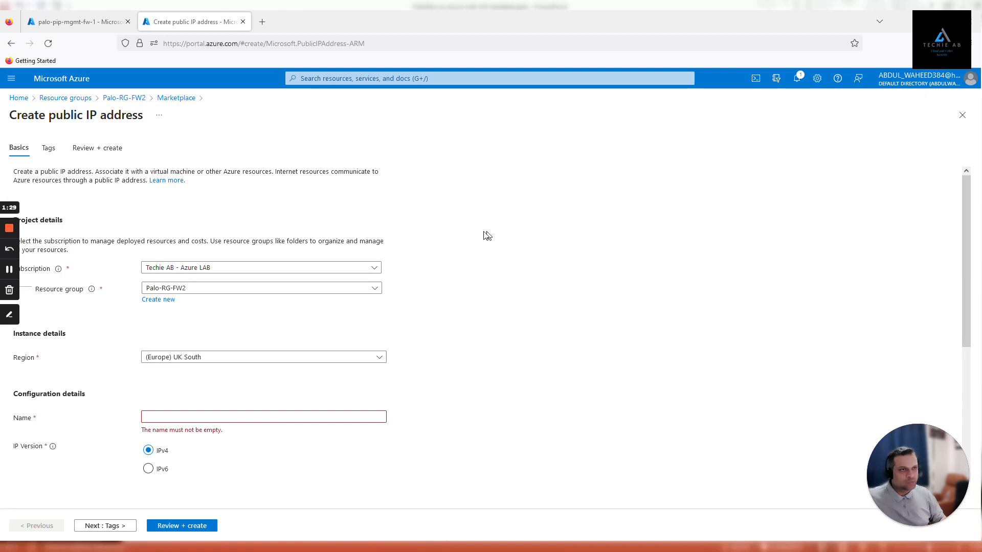
mouse_move(263, 281)
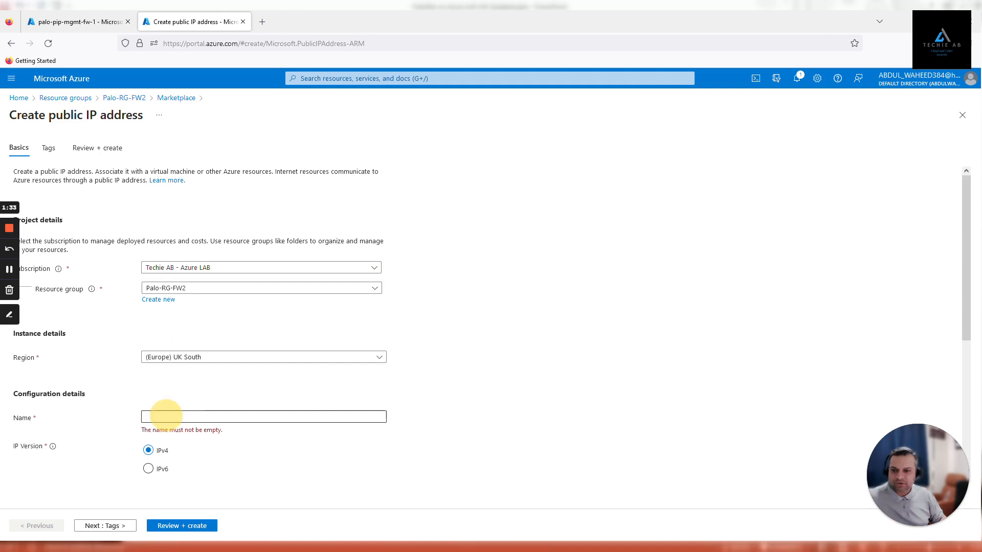
Step: Name the new public IP palo-pip-mgmt-fw-2
click(263, 417)
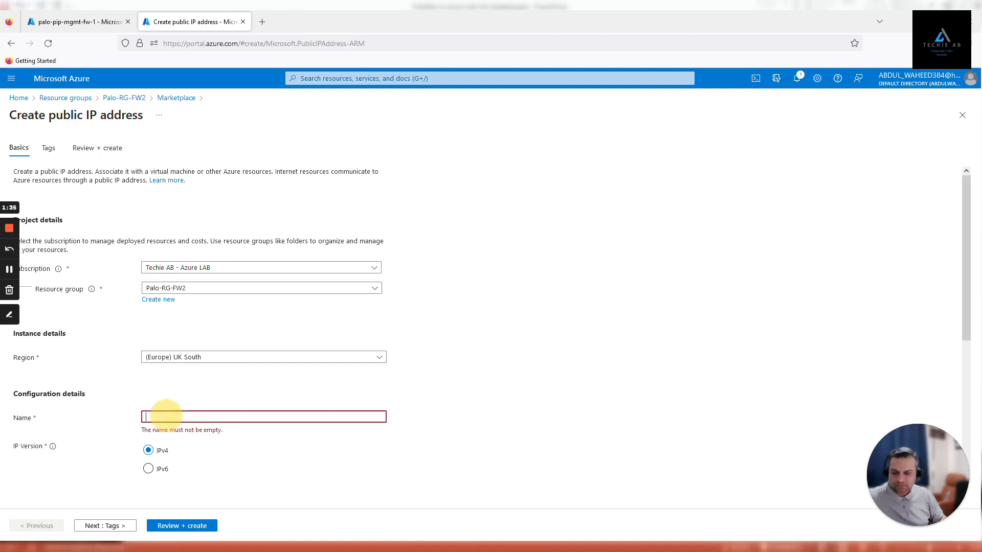
text(palo-pip-mgmt-fw-2)
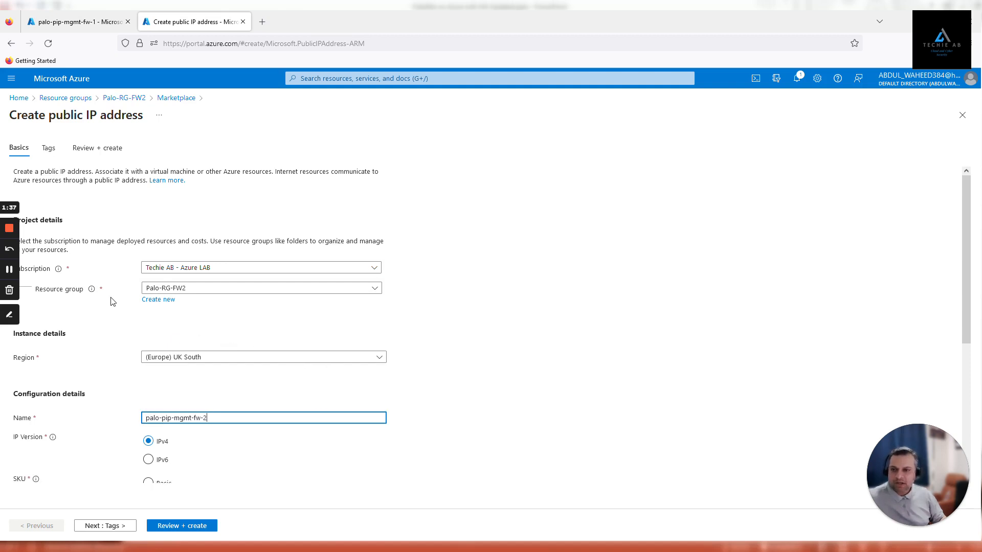
scroll(down, 3)
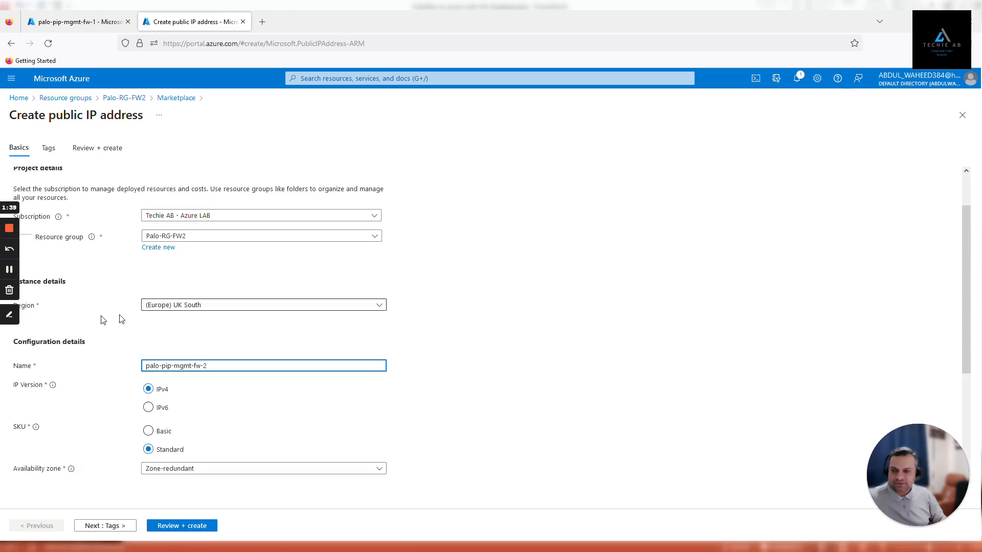
scroll(down, 3)
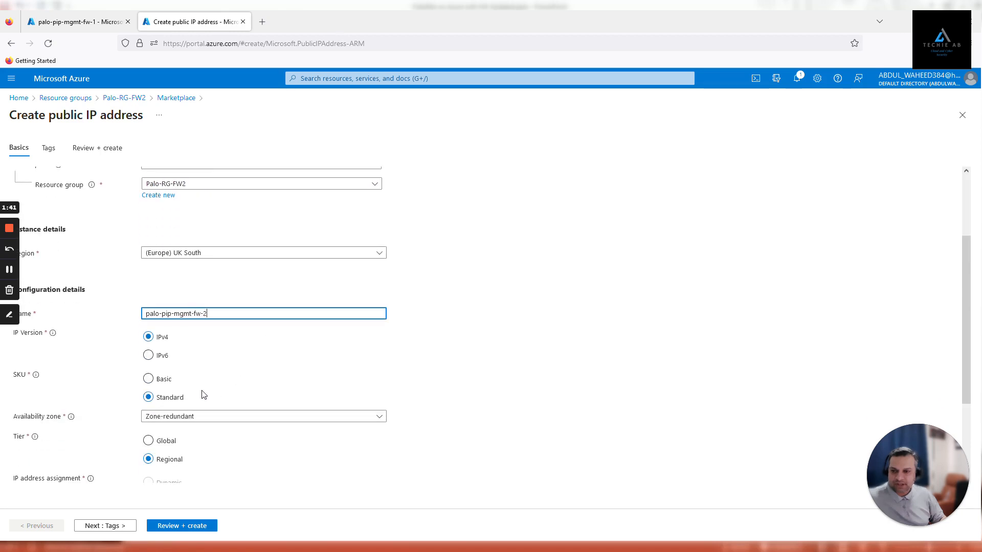
scroll(down, 3)
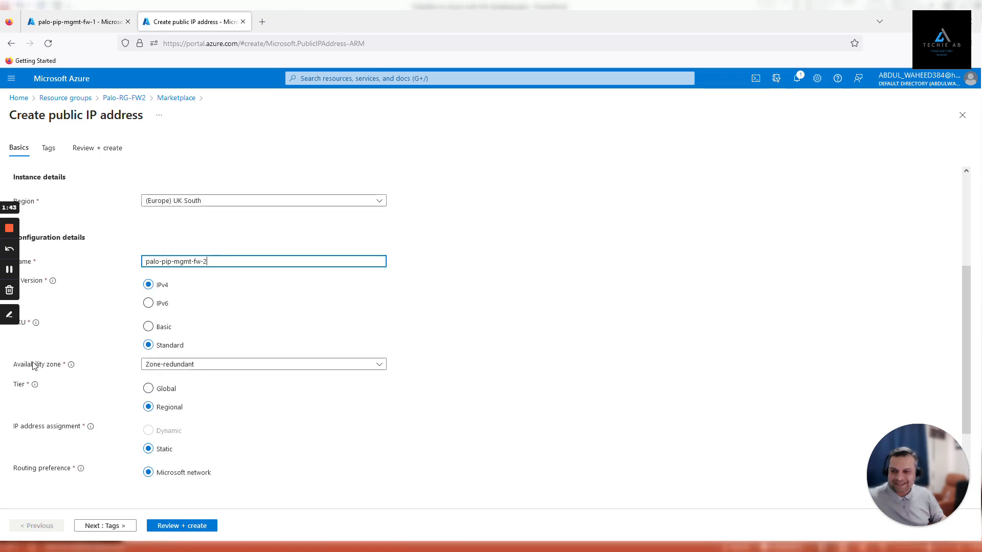
Step: Set availability zone 2 and run Review + create validation
click(263, 364)
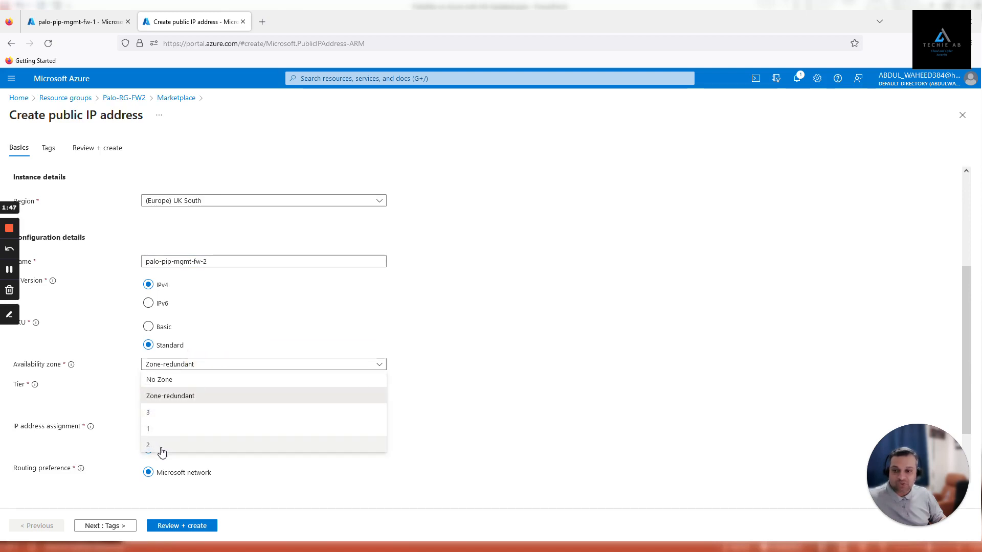
click(147, 445)
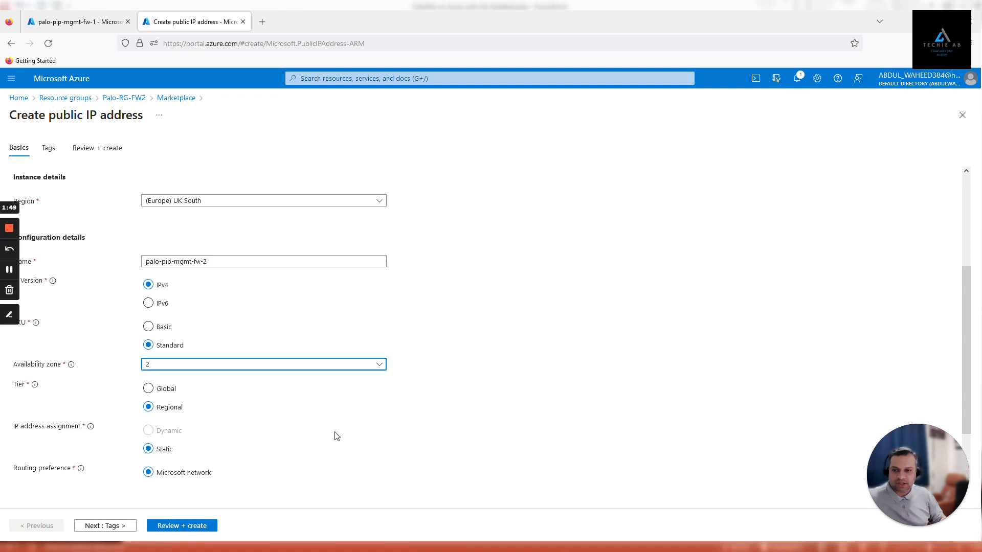
scroll(down, 3)
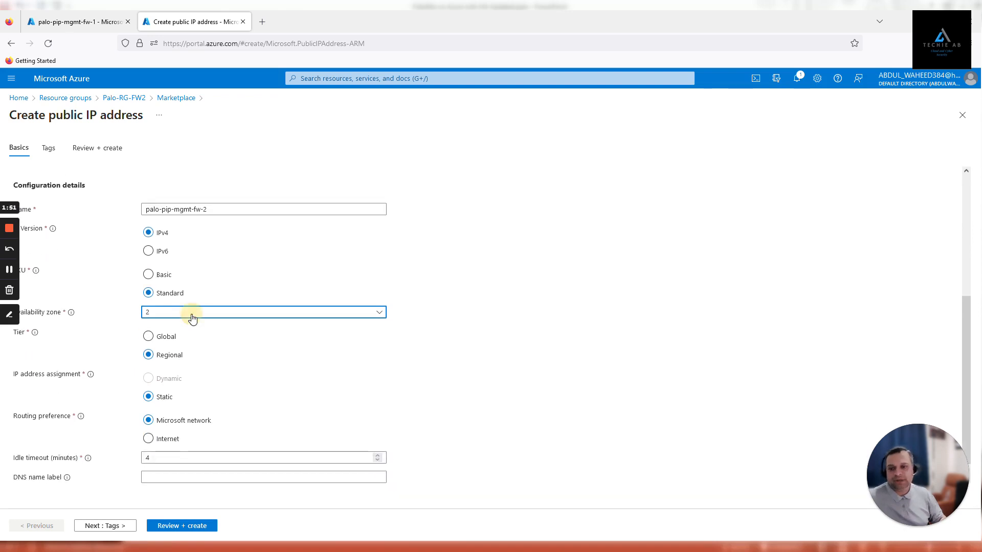
click(263, 312)
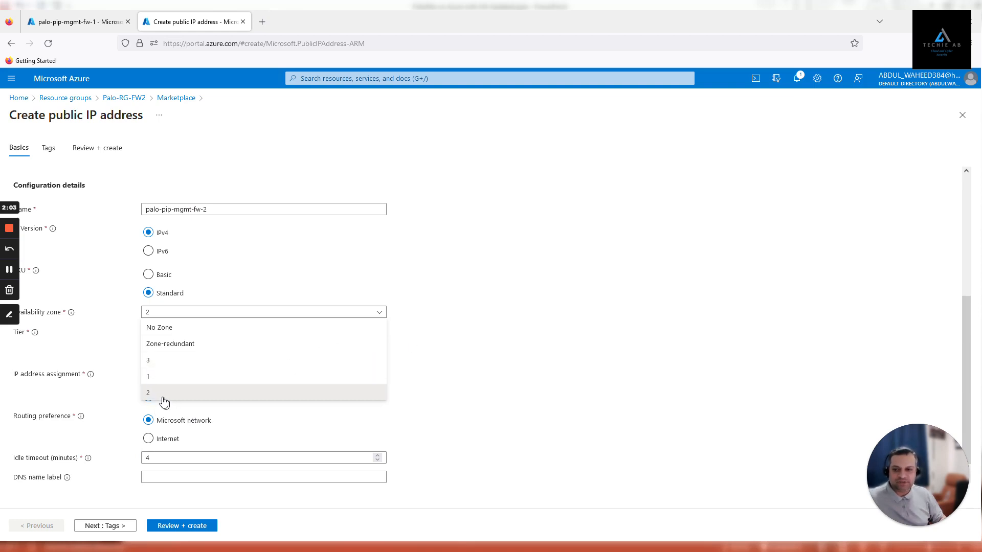
click(148, 393)
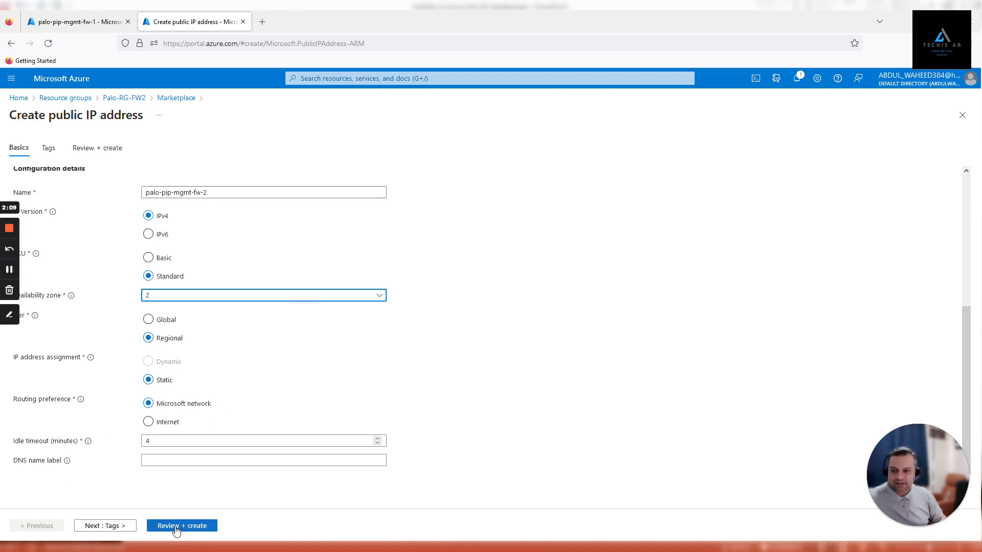
click(182, 525)
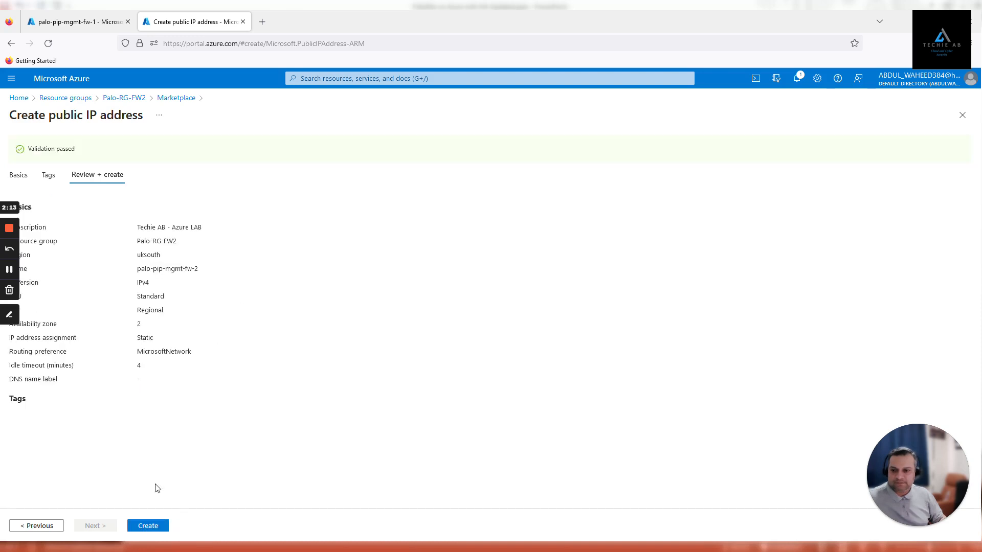
Step: Create the palo-pip-mgmt-fw-2 public IP and view its PublicIPAddress-ARM deployment progress
click(147, 525)
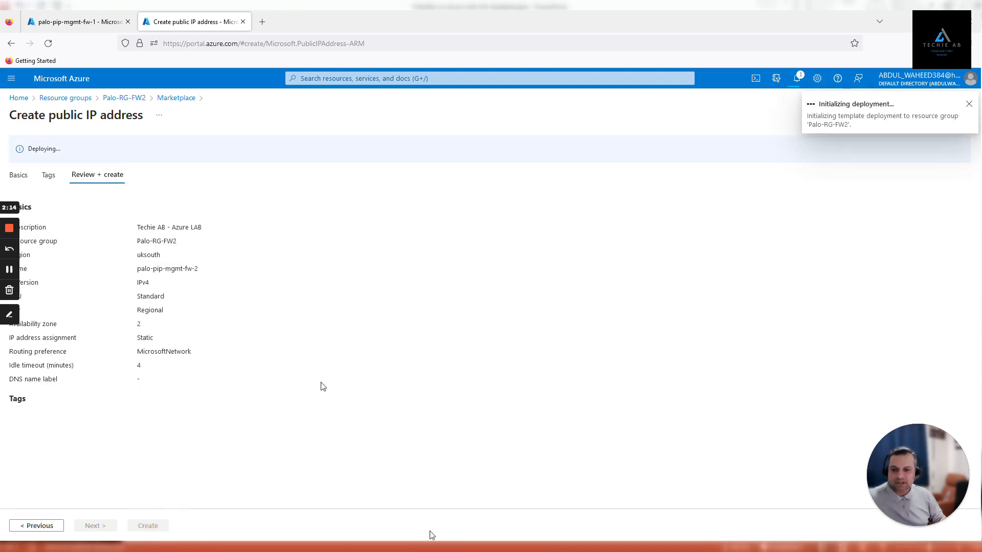
click(147, 526)
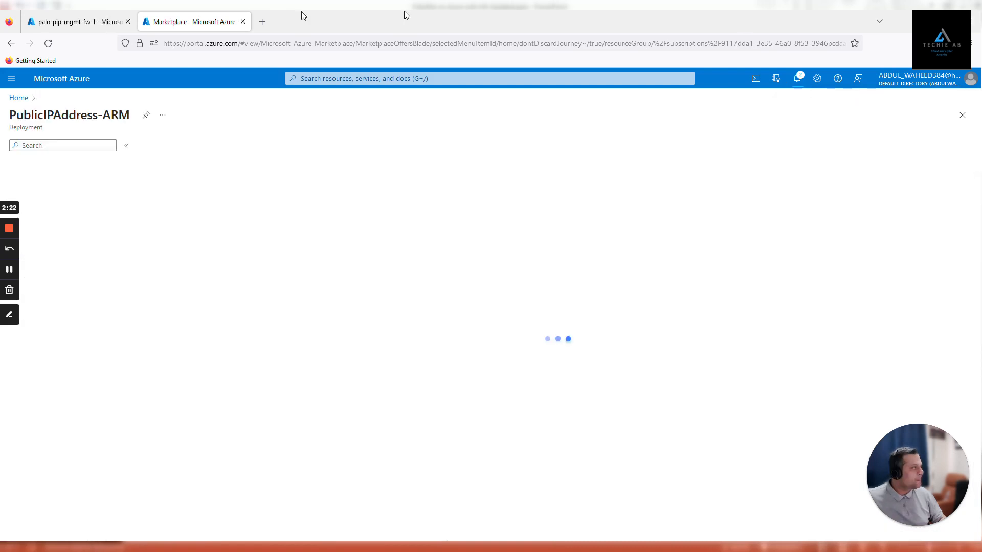
click(262, 22)
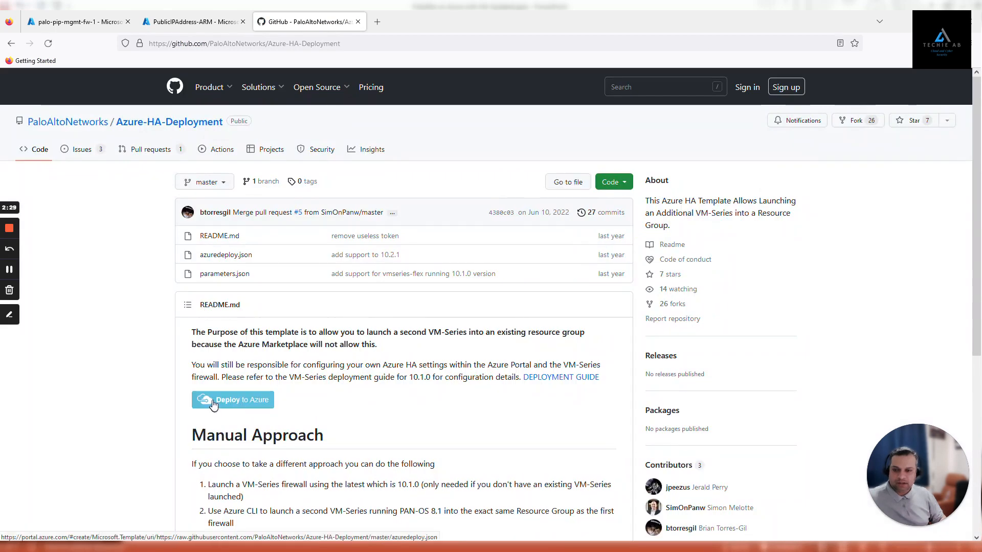
Step: Launch the Azure-HA-Deployment template with the Deploy to Azure button
click(232, 400)
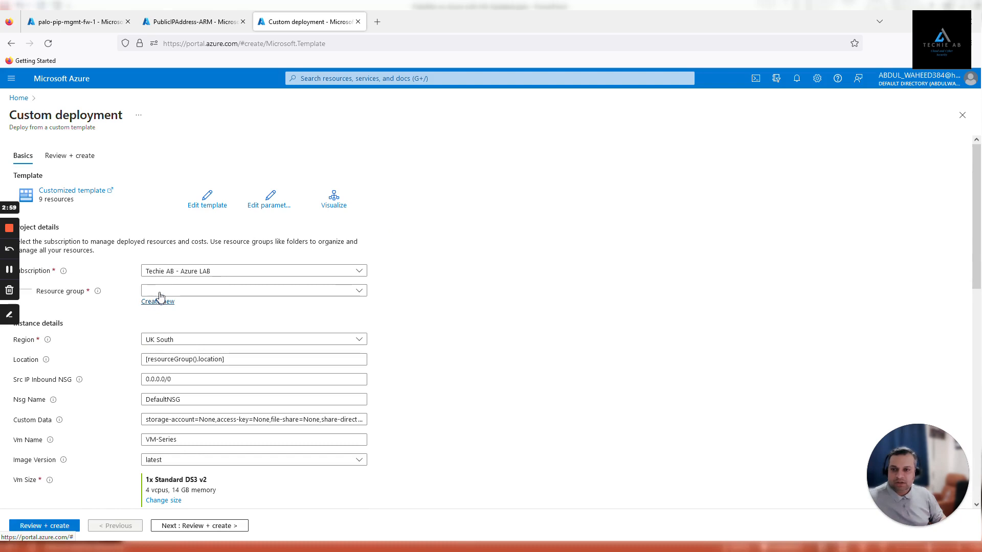
Step: Choose resource group Palo-RG-FW2, NSG name Palo-NSG-MGMT and VM name Palo-FW-02
click(254, 290)
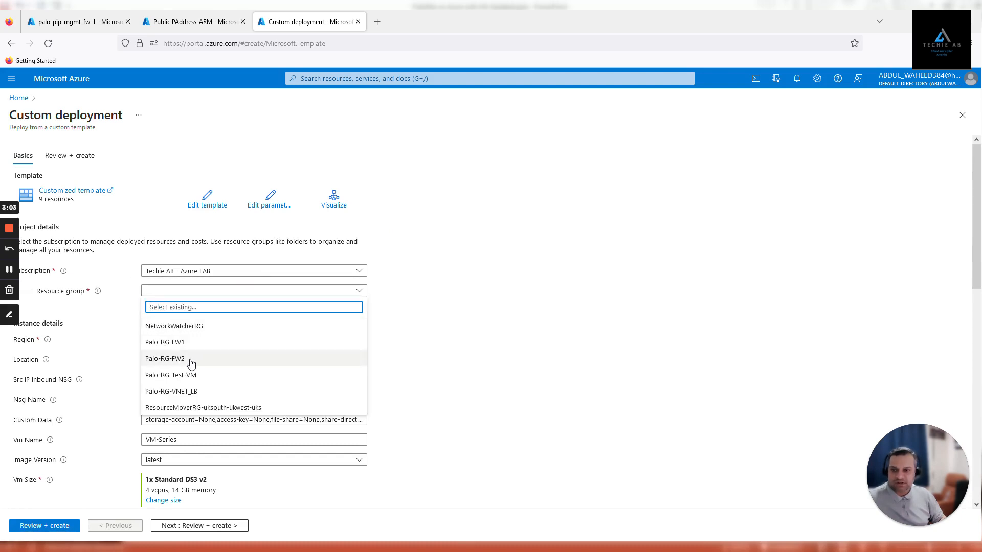
click(165, 358)
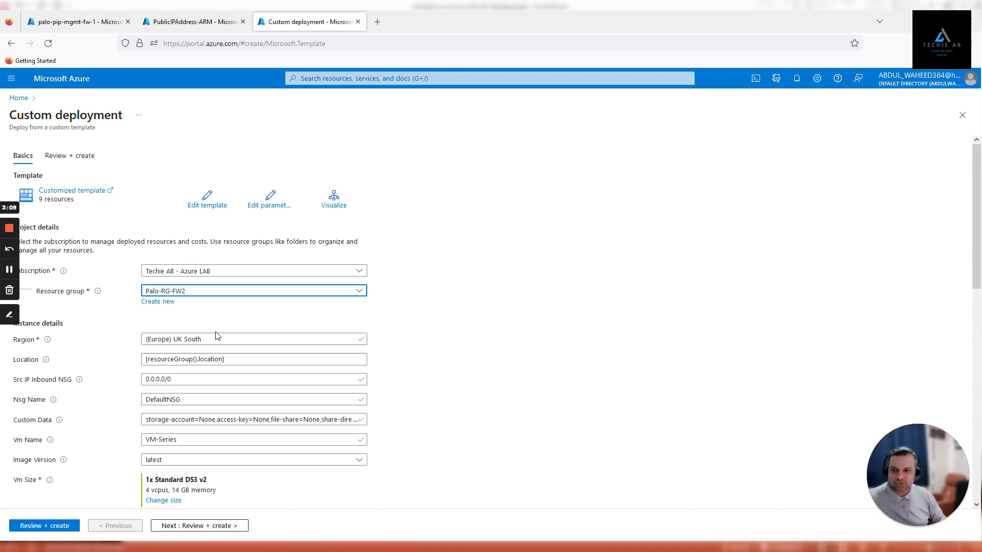
scroll(down, 3)
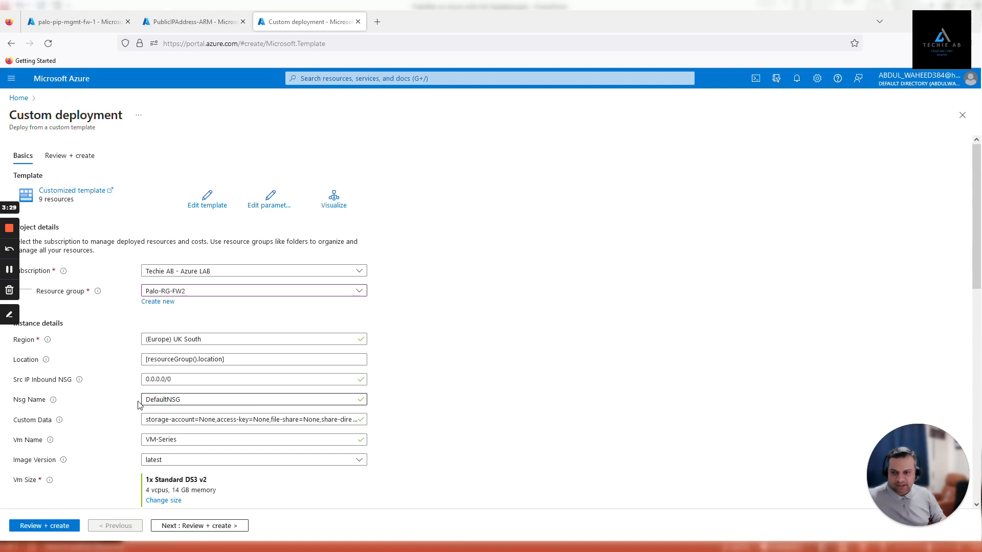
text(Palo-NSG-MGMT)
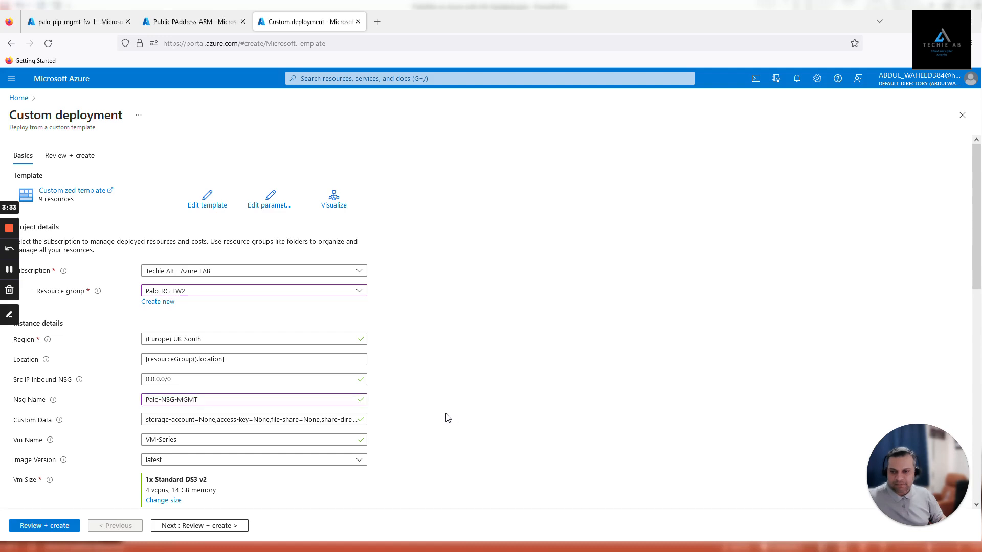
scroll(down, 3)
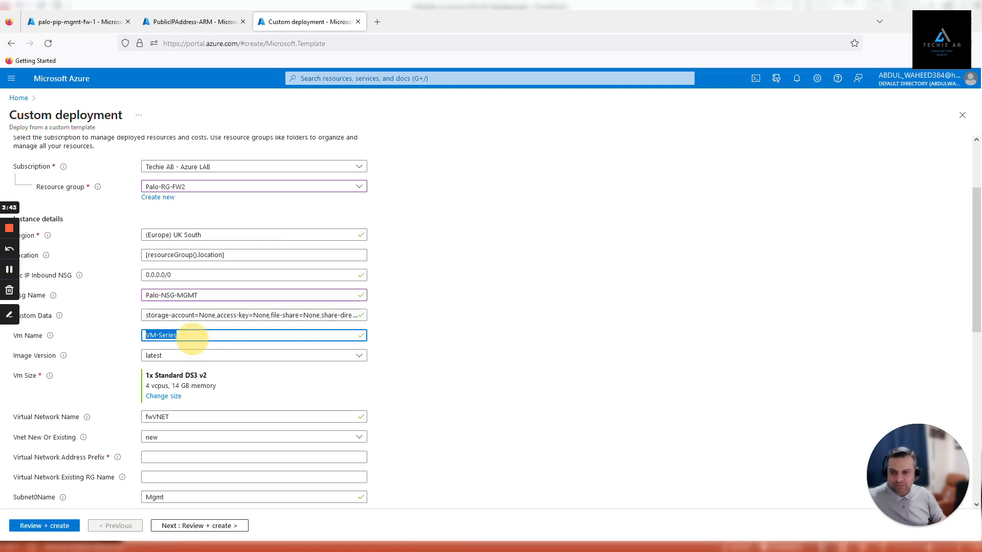
text(Palo-FW-02)
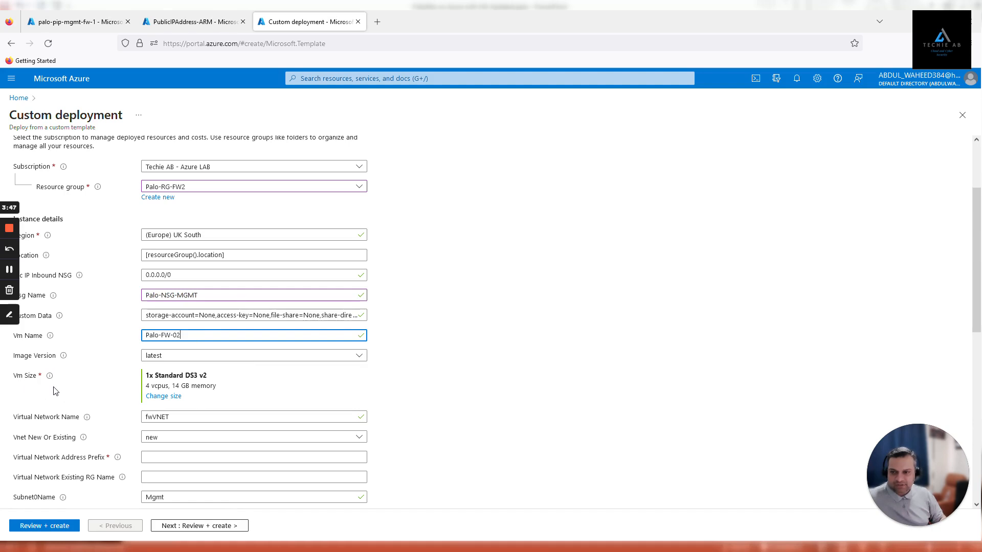
mouse_move(245, 402)
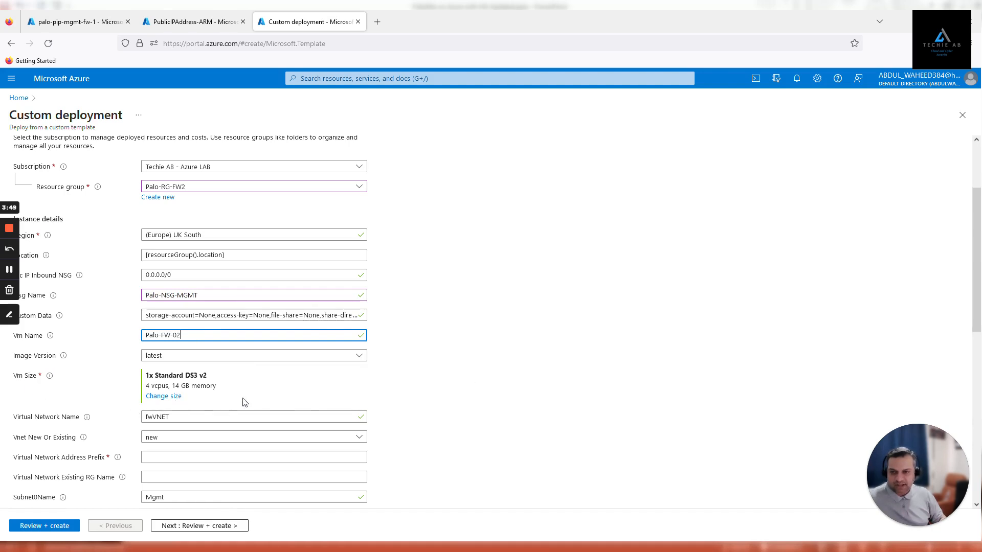
mouse_move(190, 402)
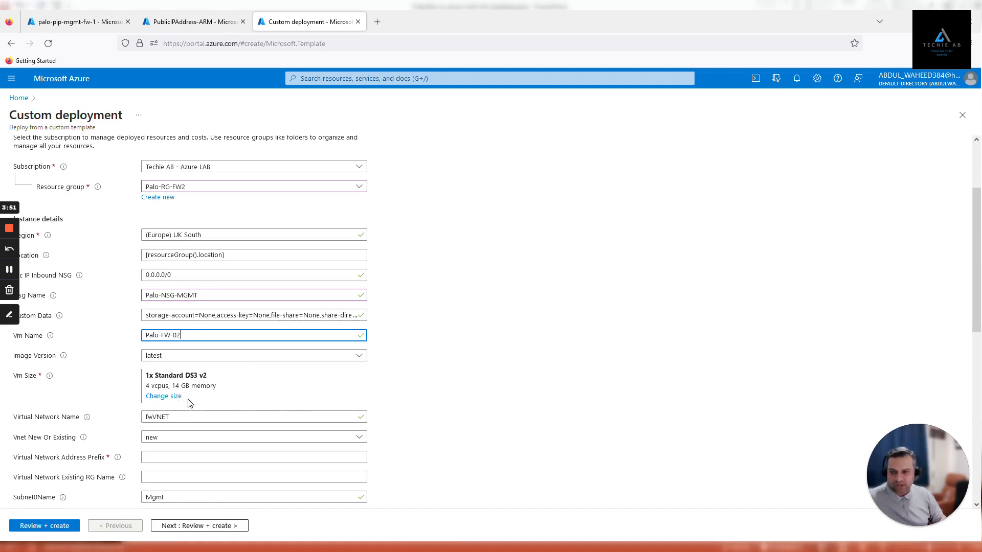
mouse_move(460, 427)
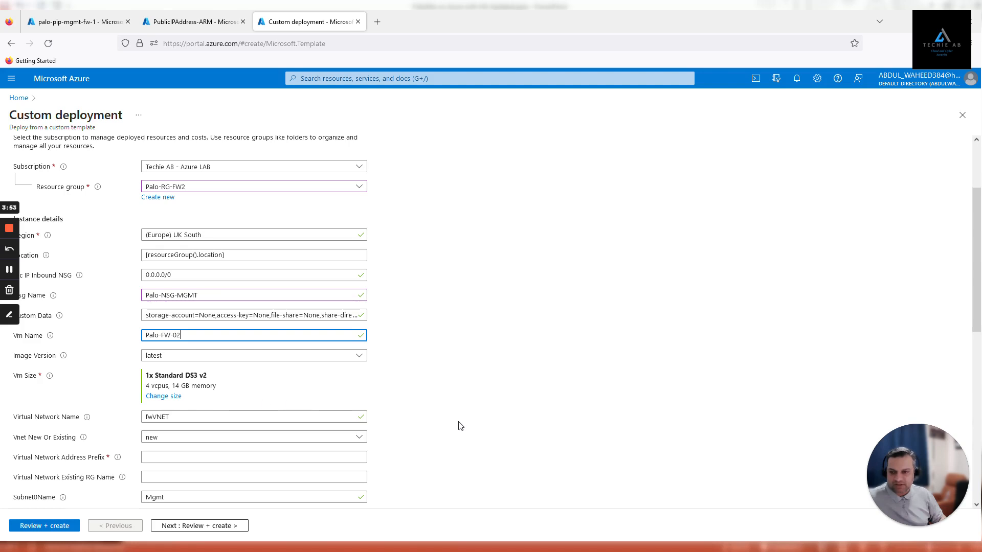
scroll(down, 3)
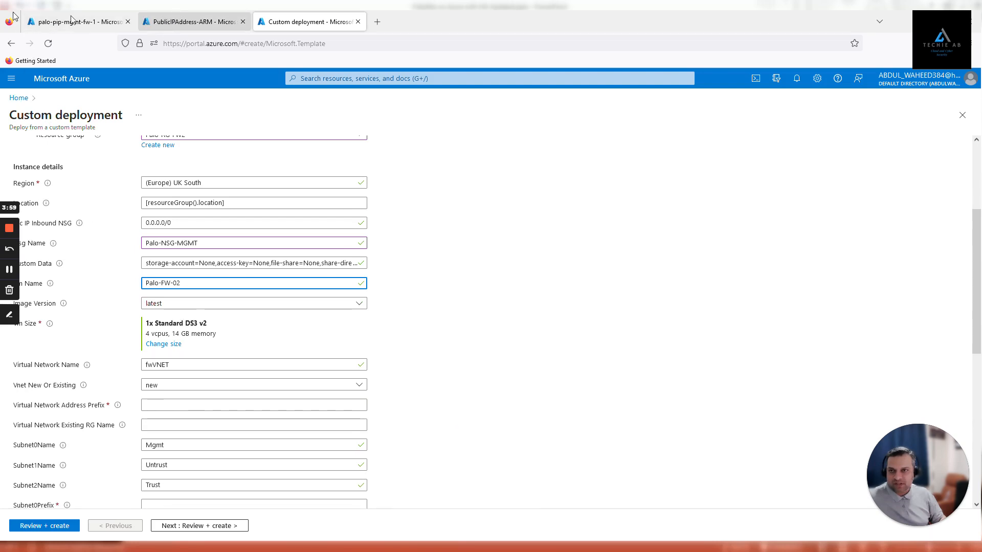
Step: Enter VNet name Palo-VNET-FW_LB and set the virtual network to existing
click(75, 22)
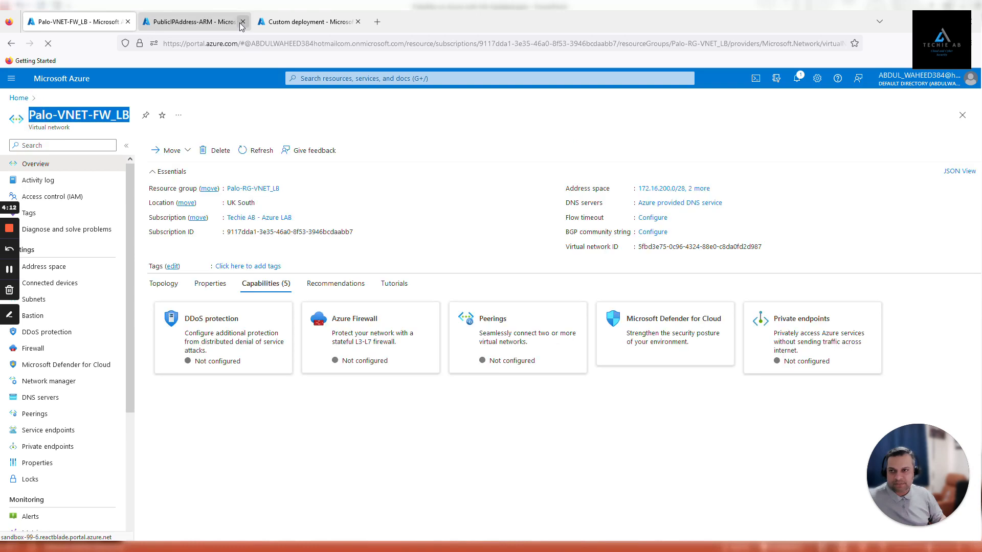
click(241, 22)
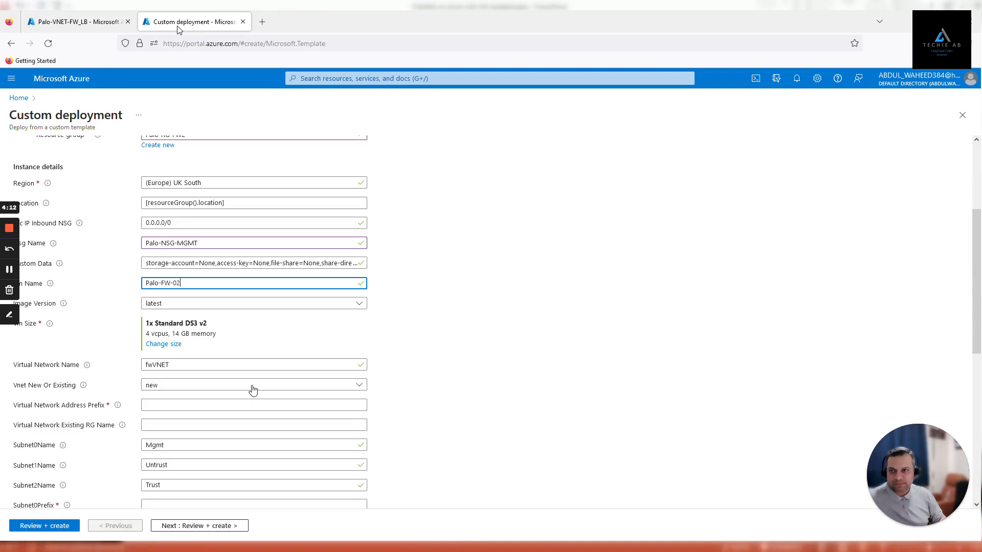
text(Palo-VNET-FW_LB)
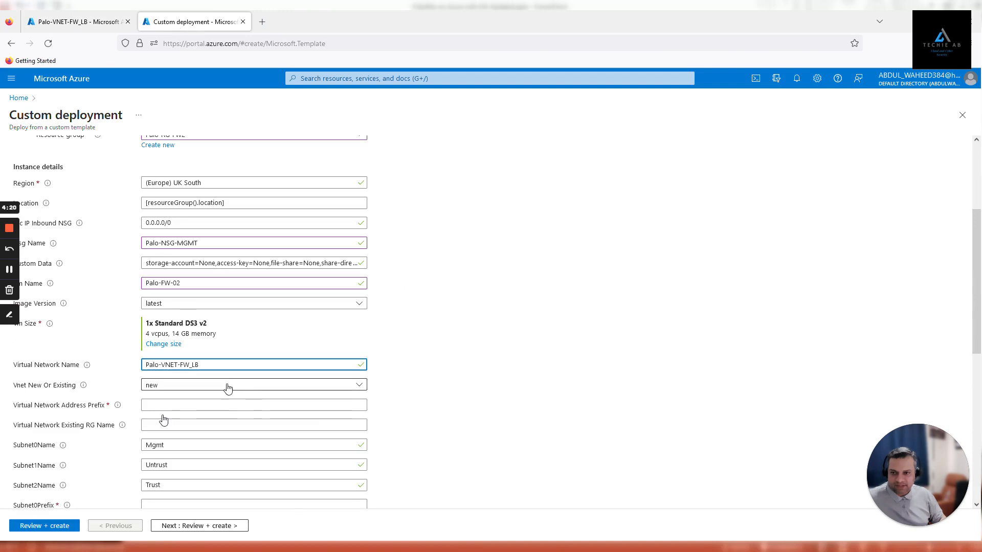
click(253, 385)
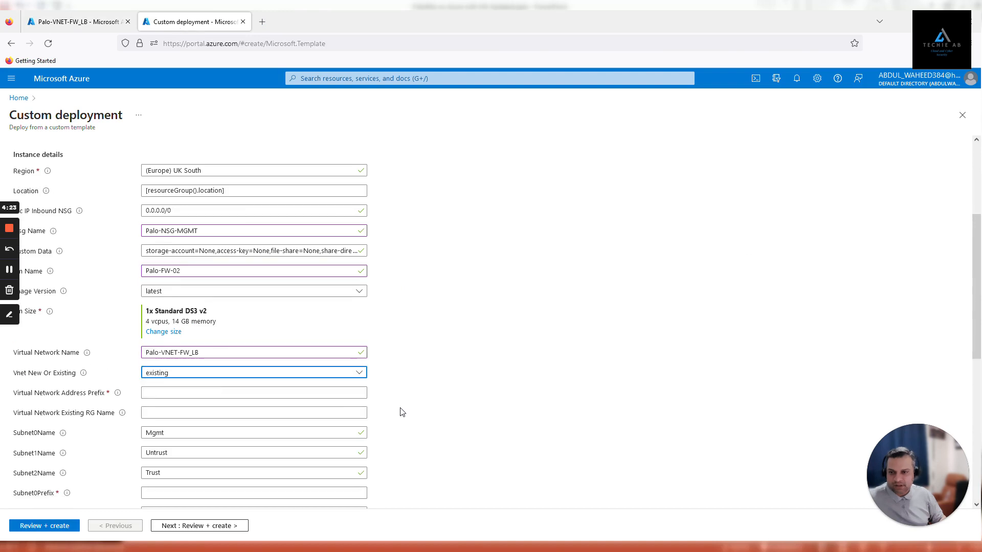
scroll(down, 3)
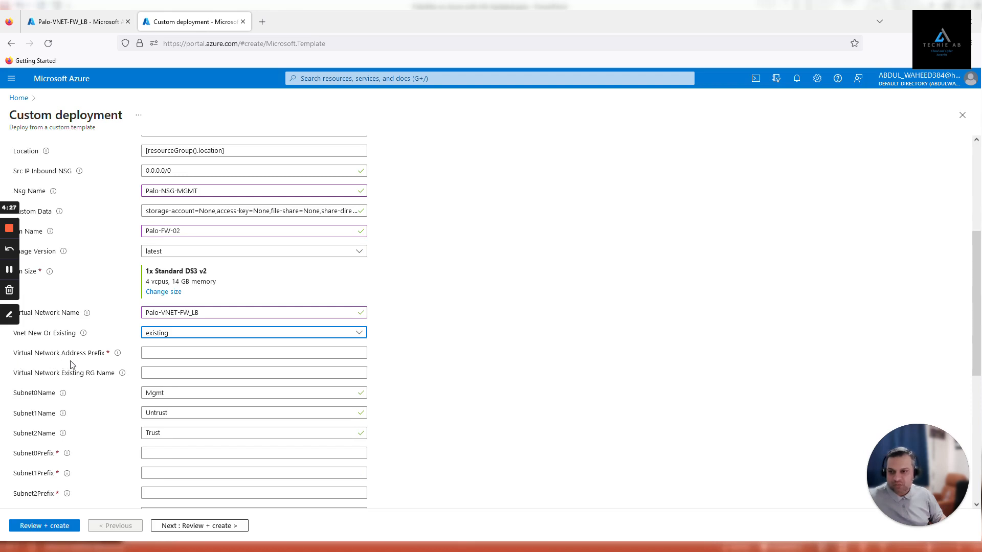
Step: Check the VNet's address range and enter resource group Palo-RG-VNET_LB
click(75, 21)
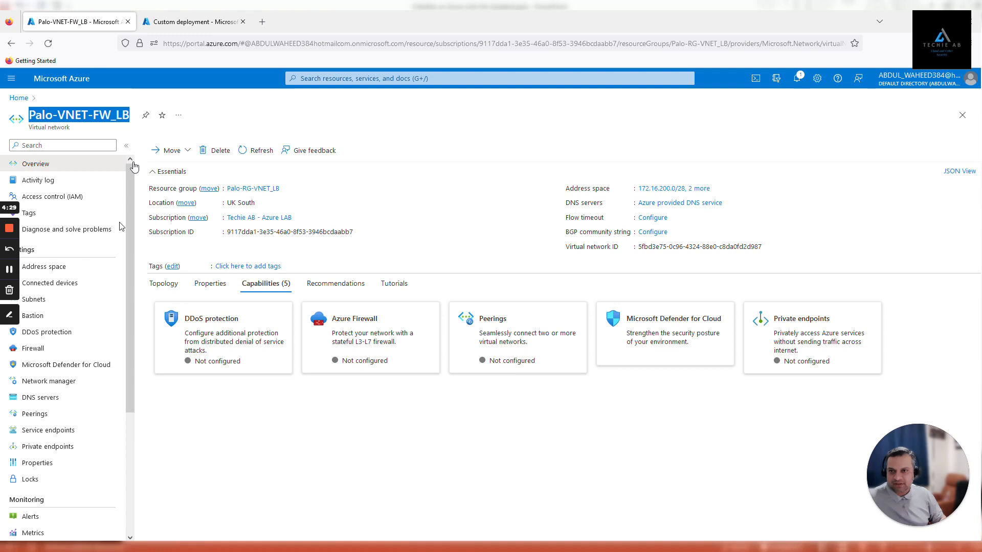
click(44, 266)
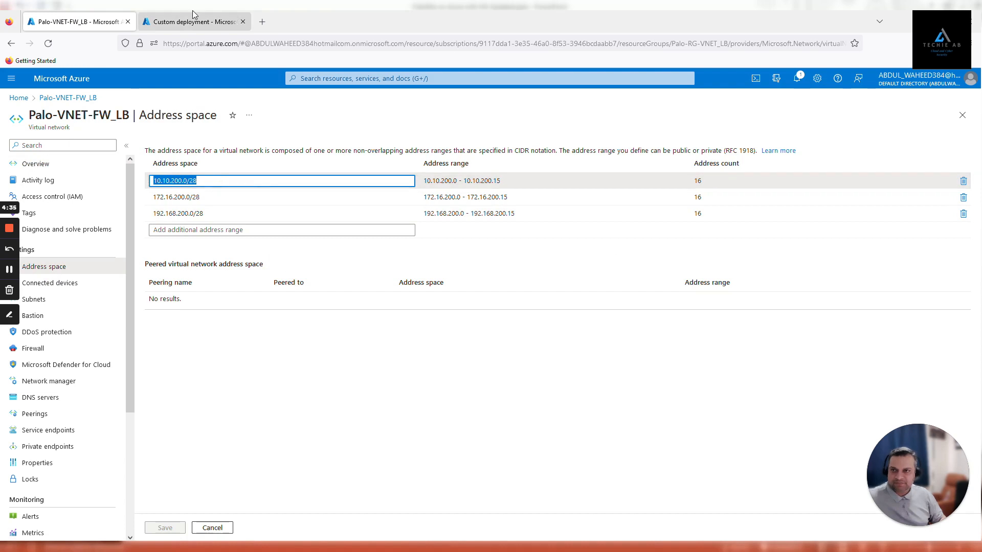
click(195, 22)
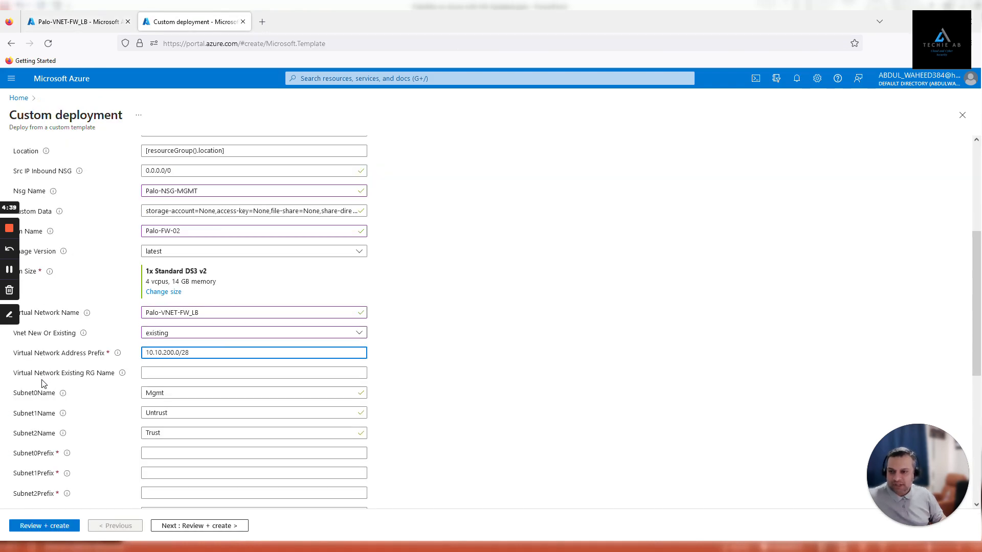
click(253, 373)
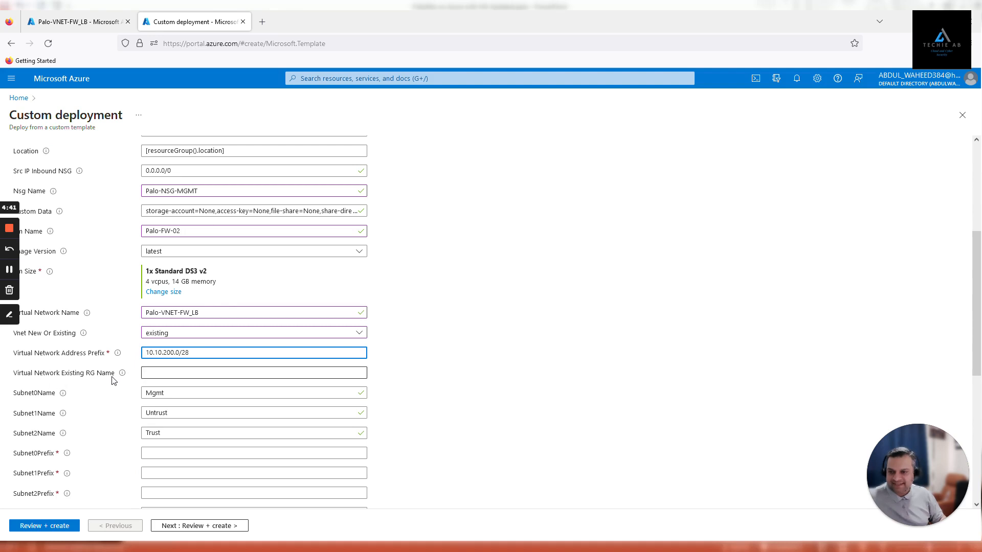
click(75, 21)
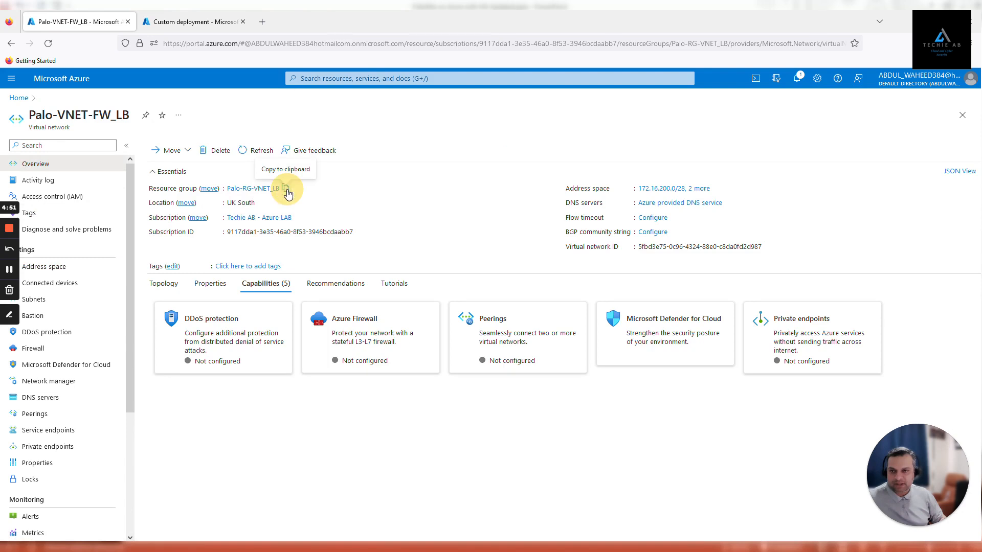
click(191, 21)
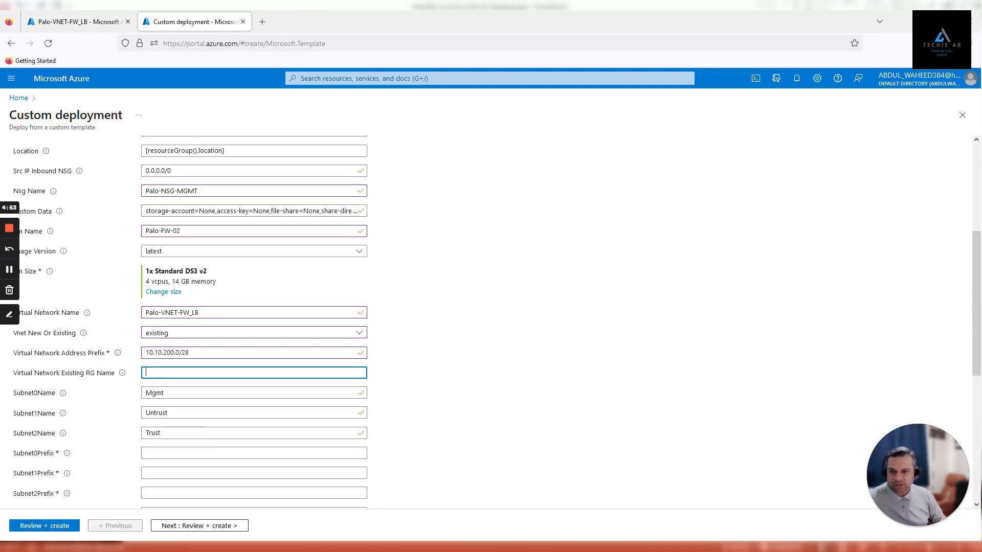
text(Palo-RG-VNET_LB)
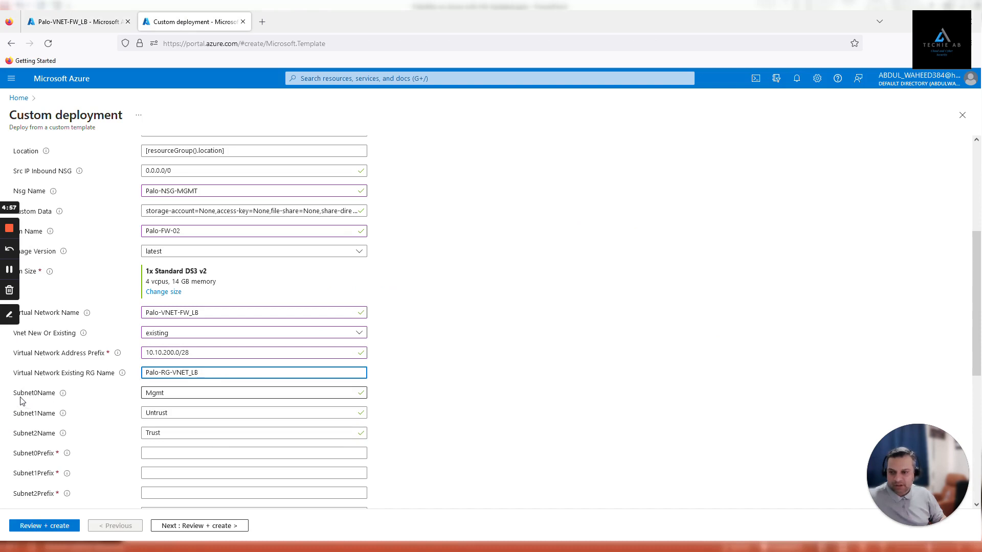
mouse_move(37, 439)
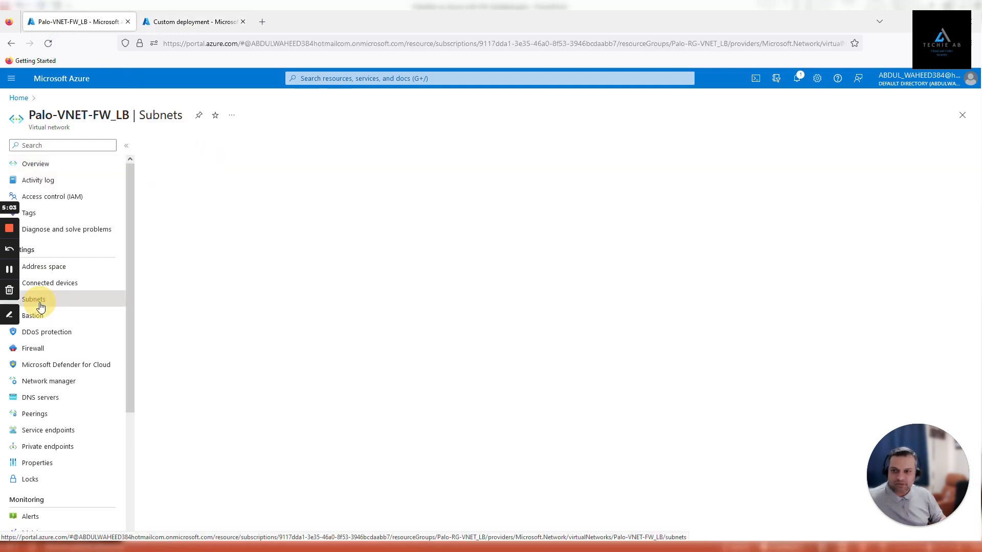
Step: Copy Mgmt, Untrust, Trust ranges into prefixes 10.10.200.0/28, 192.168.200.0/28, 172.16.200.0/28
click(34, 300)
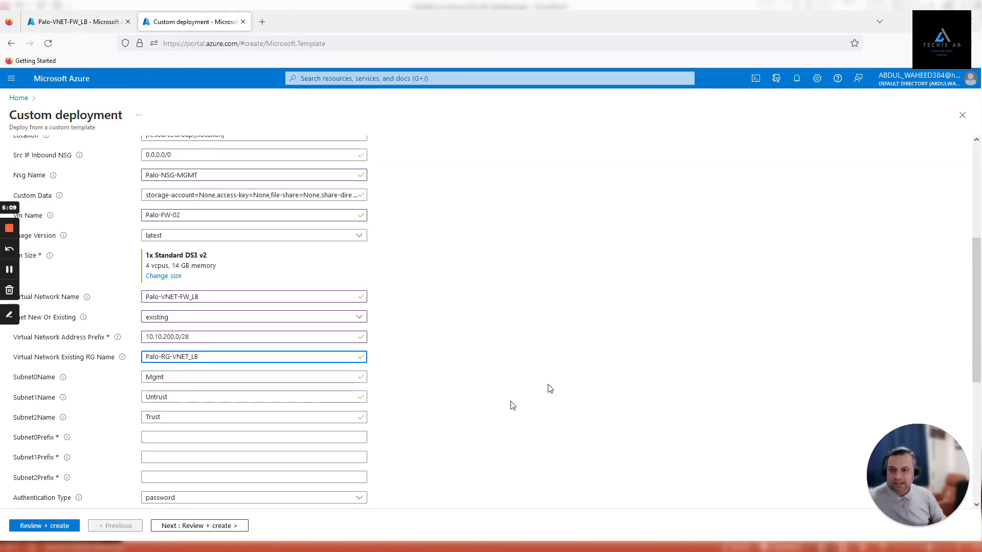
scroll(down, 3)
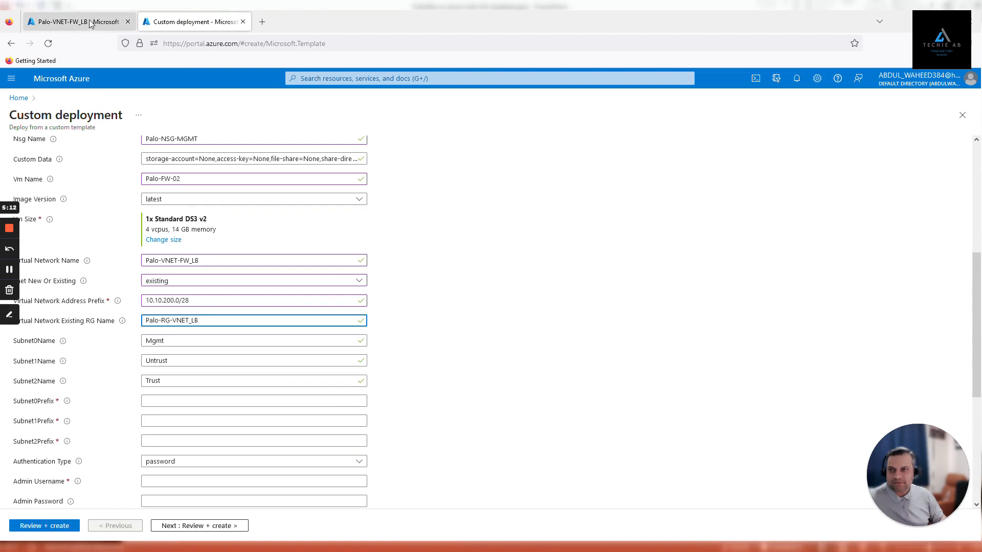
click(75, 22)
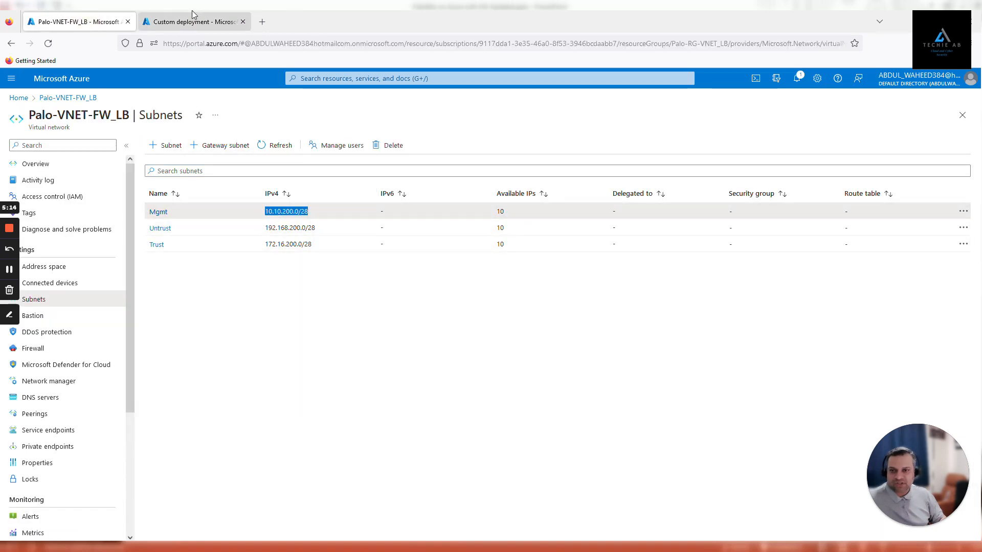
click(192, 22)
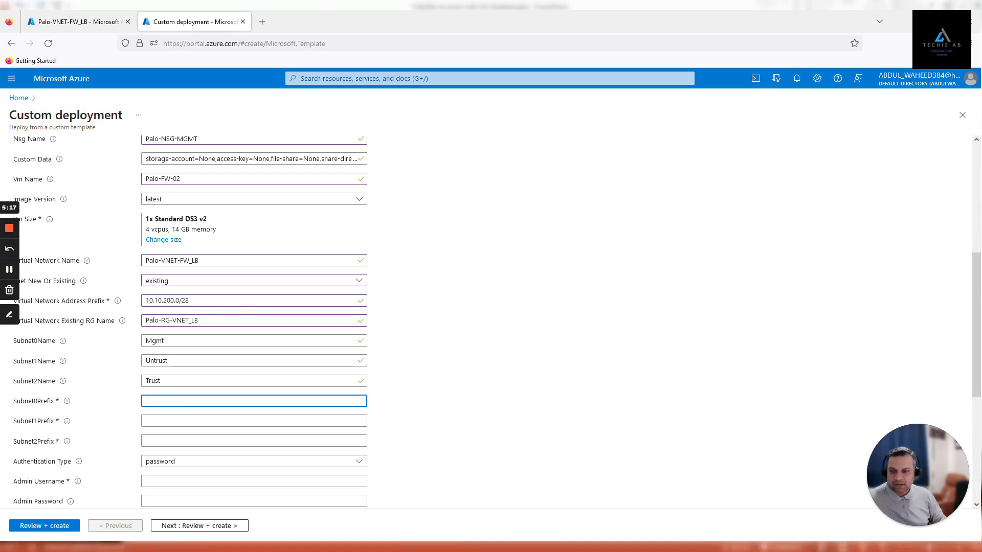
text(10.10.200.0/28)
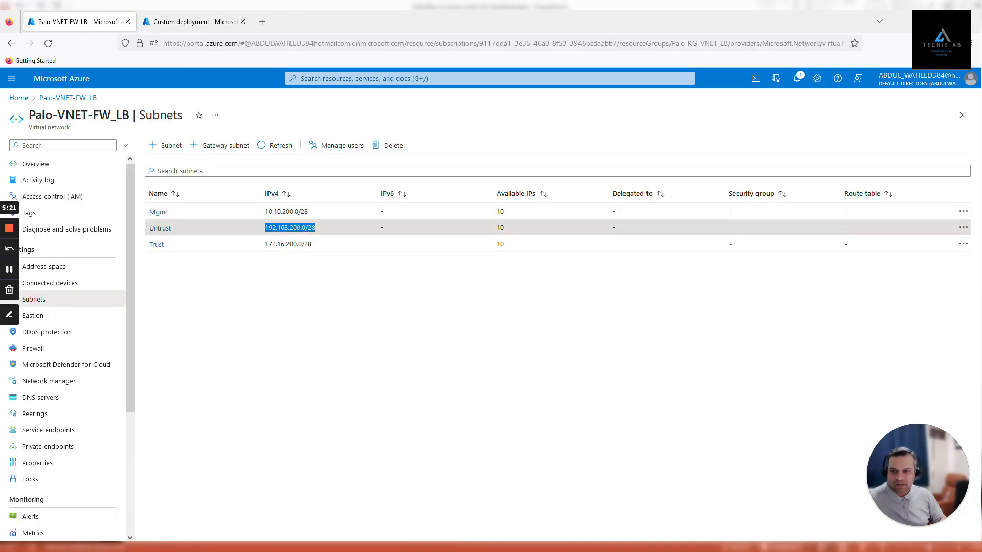
click(193, 21)
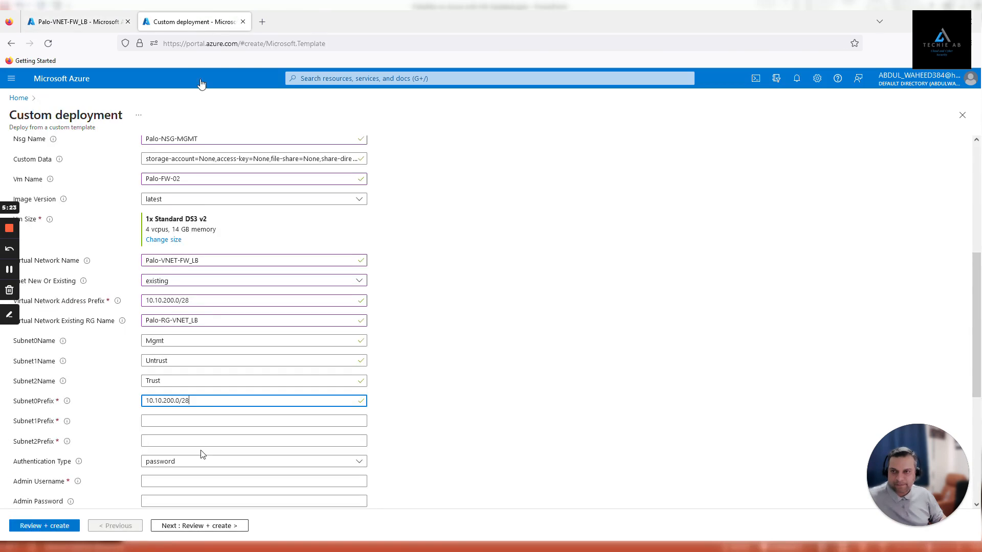
text(192.168.200.0/28)
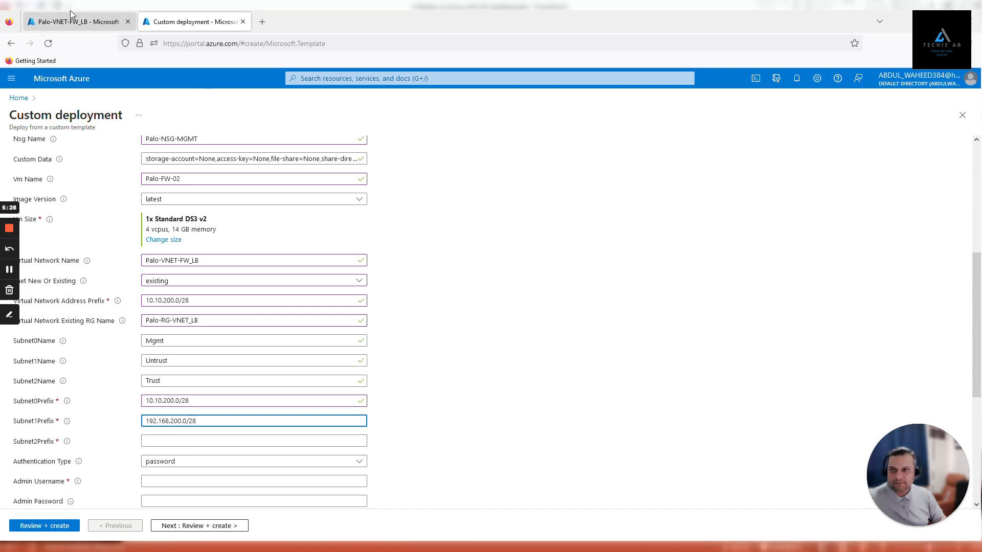
click(75, 21)
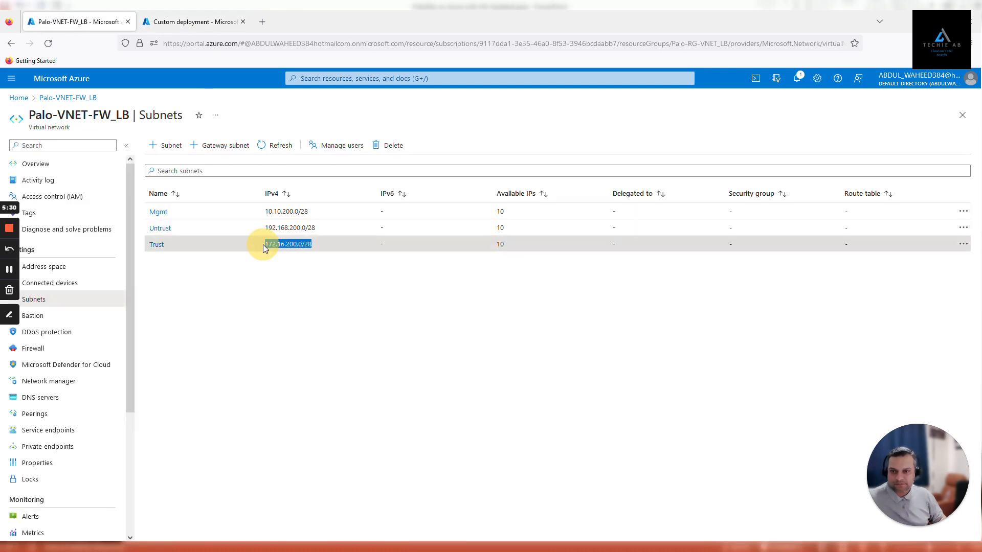
click(193, 22)
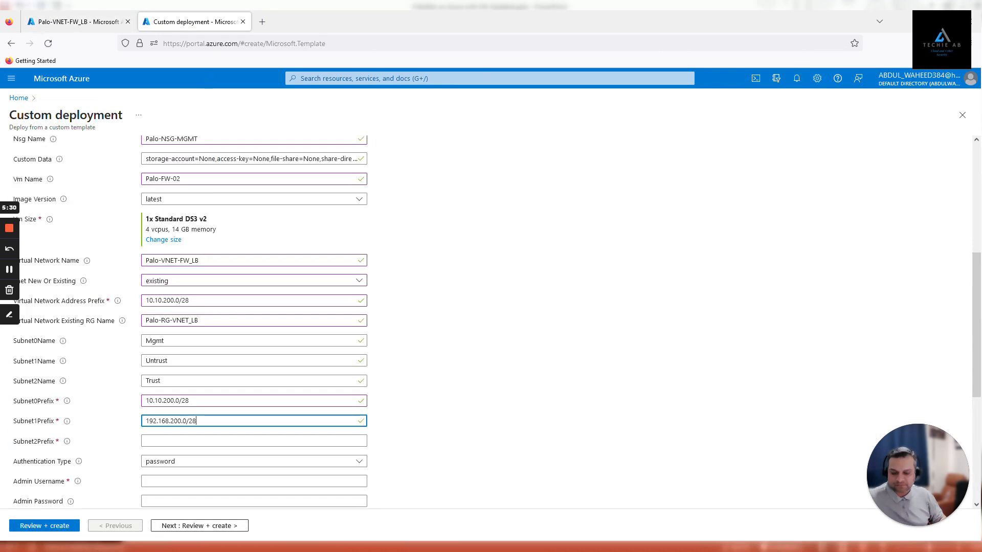
text(172.16.200.0/28)
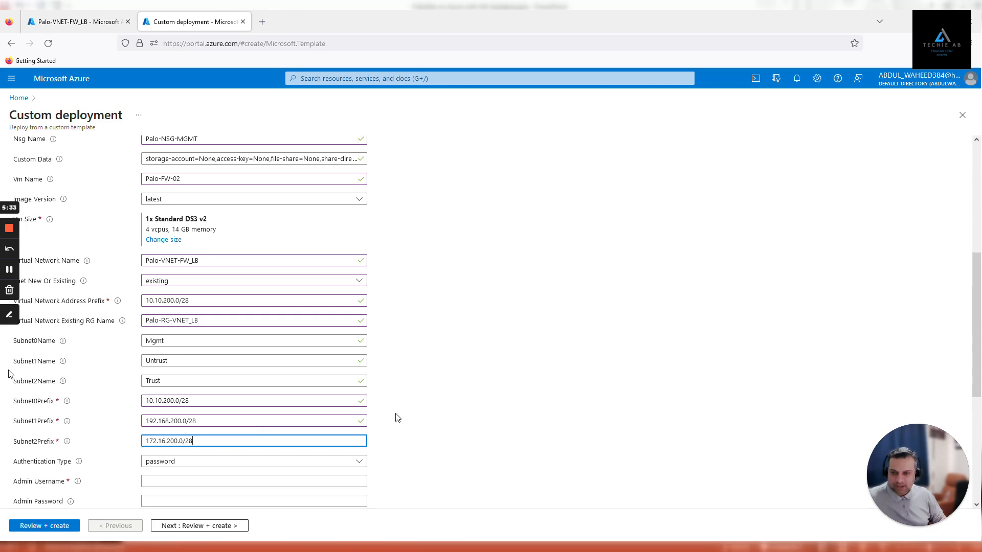
scroll(down, 3)
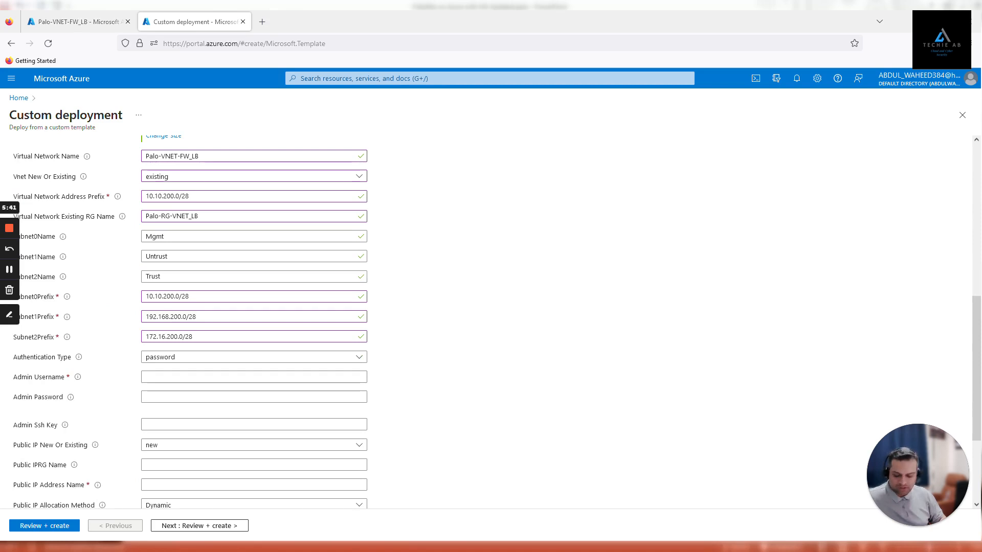
text(palo-admin)
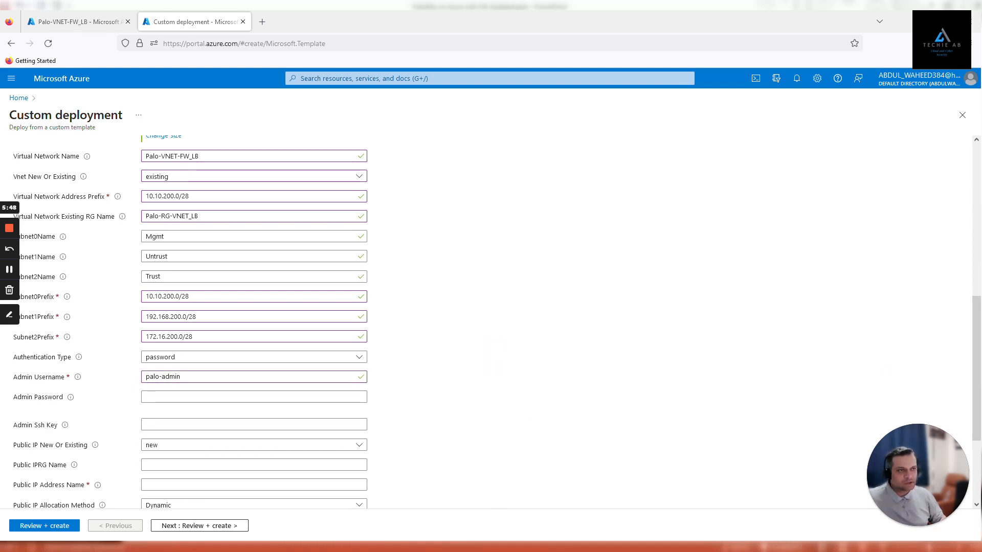
click(254, 397)
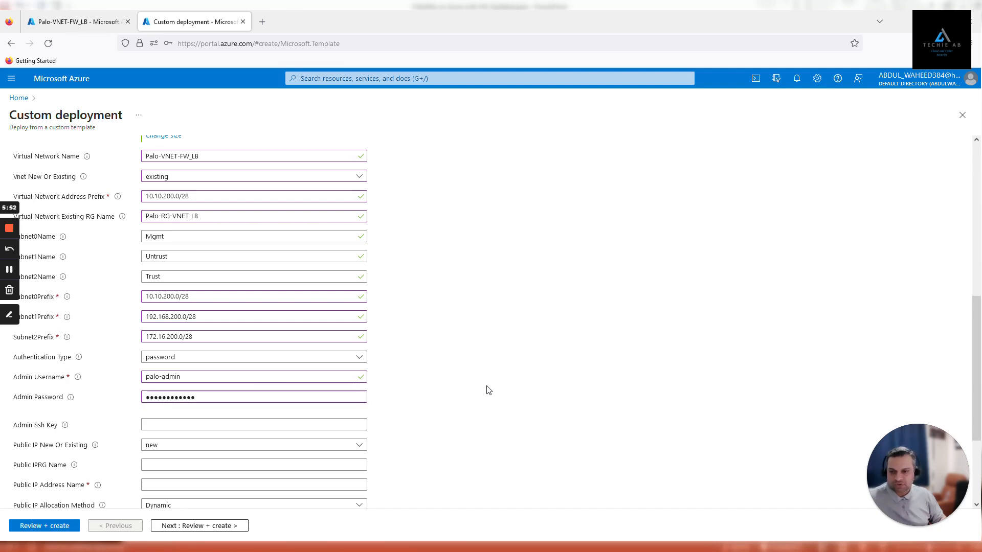
scroll(down, 3)
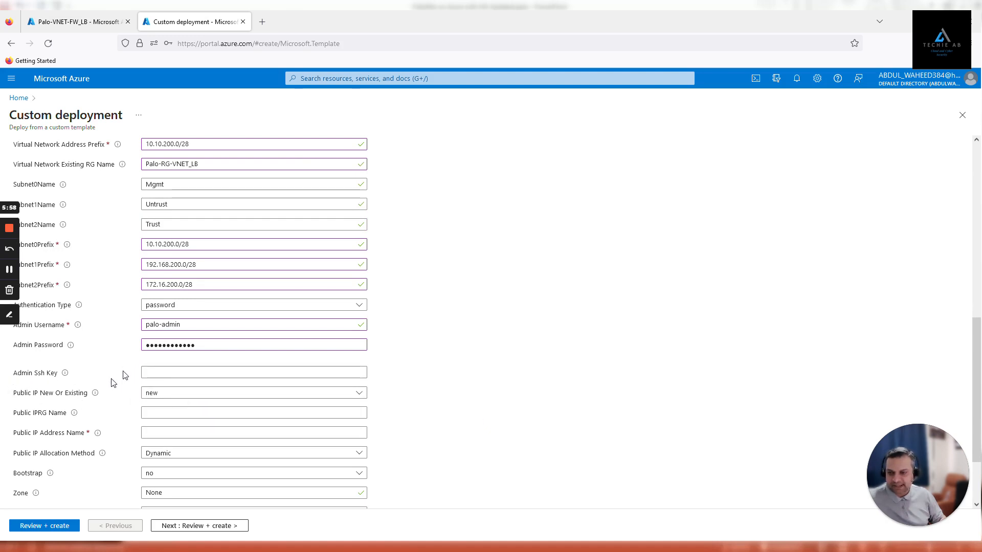
mouse_move(28, 399)
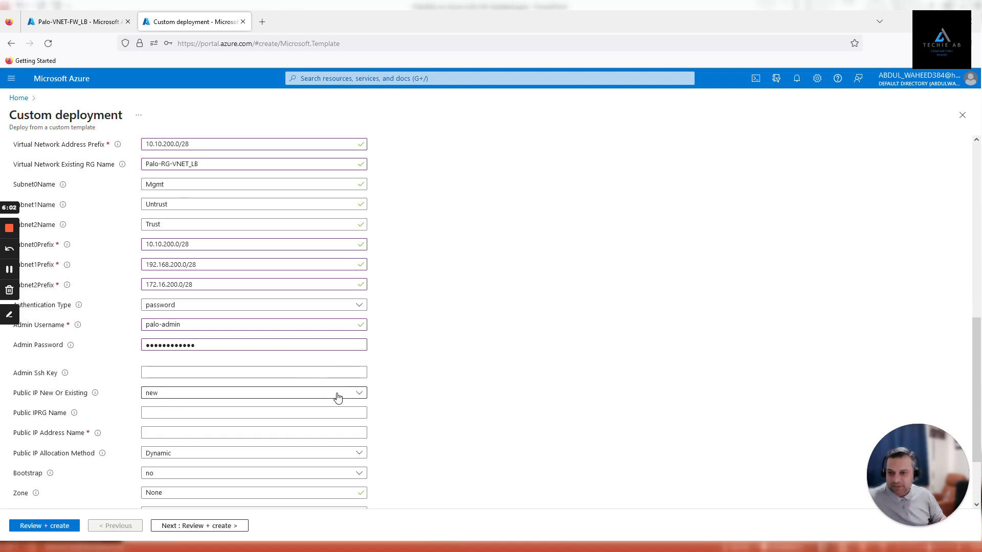
Step: Set Public IP New Or Existing to existing, then open and refresh Palo-RG-FW2
click(253, 393)
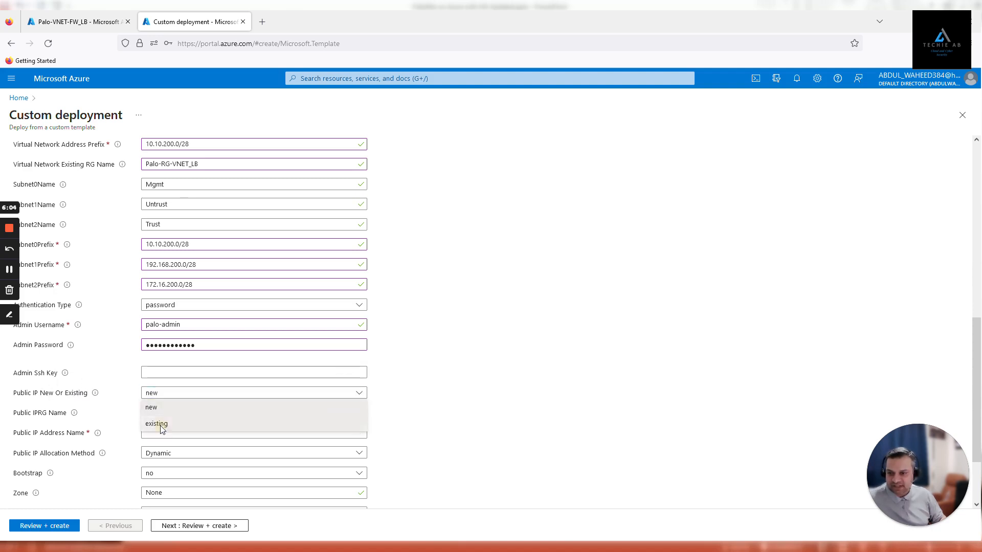
click(156, 424)
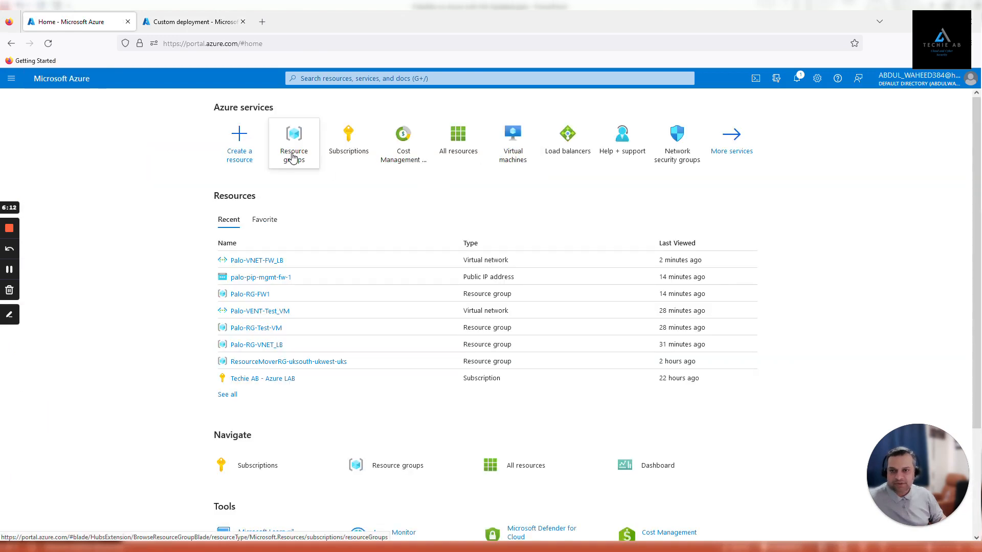
click(294, 143)
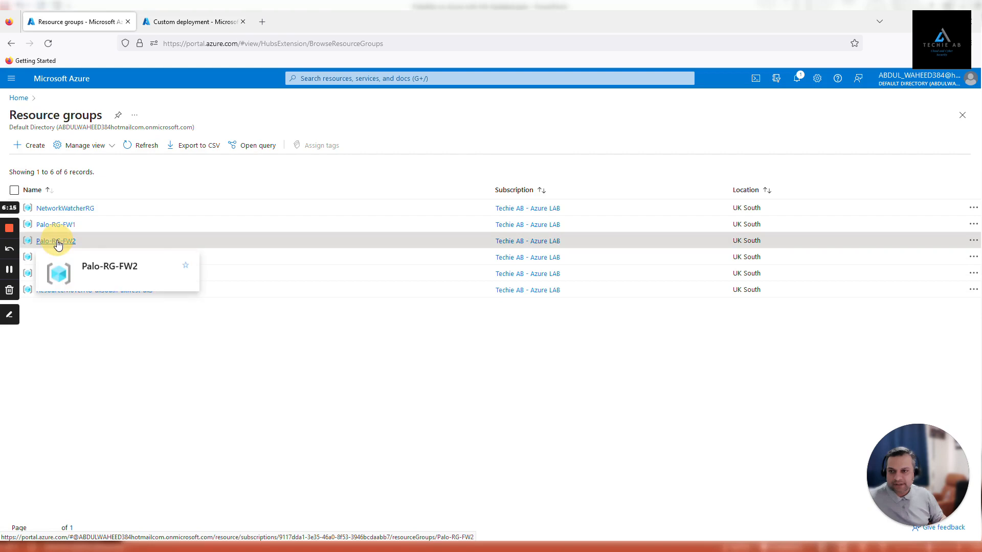
click(55, 240)
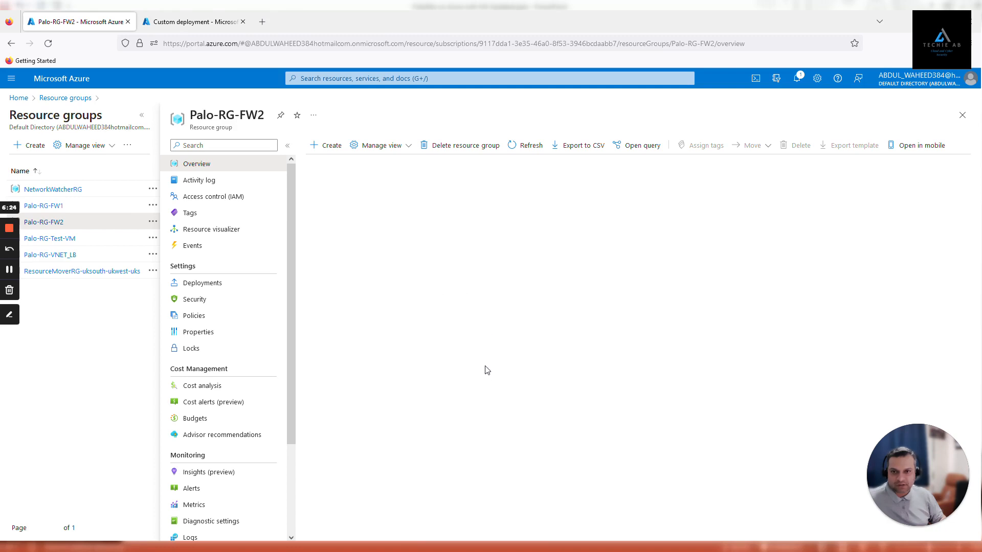
mouse_move(321, 224)
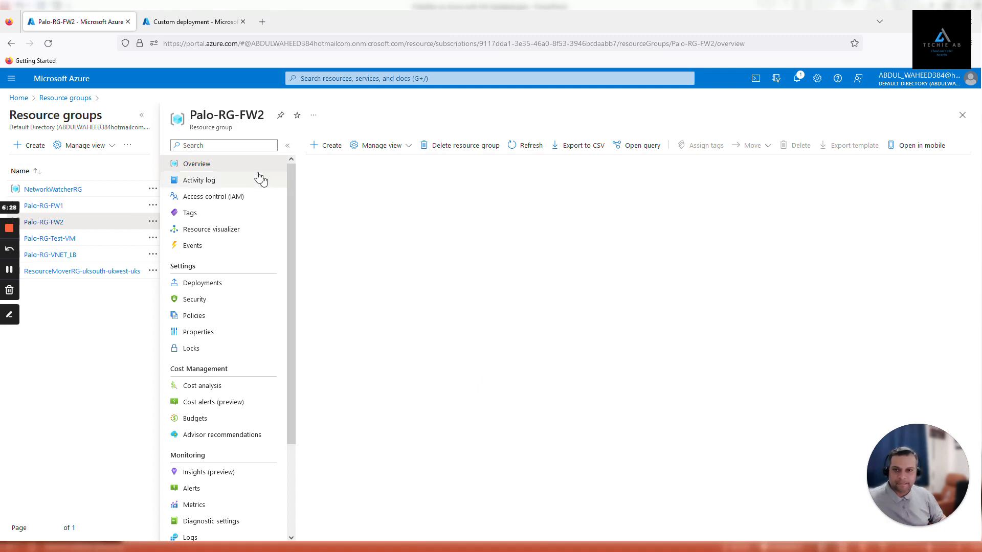
mouse_move(538, 136)
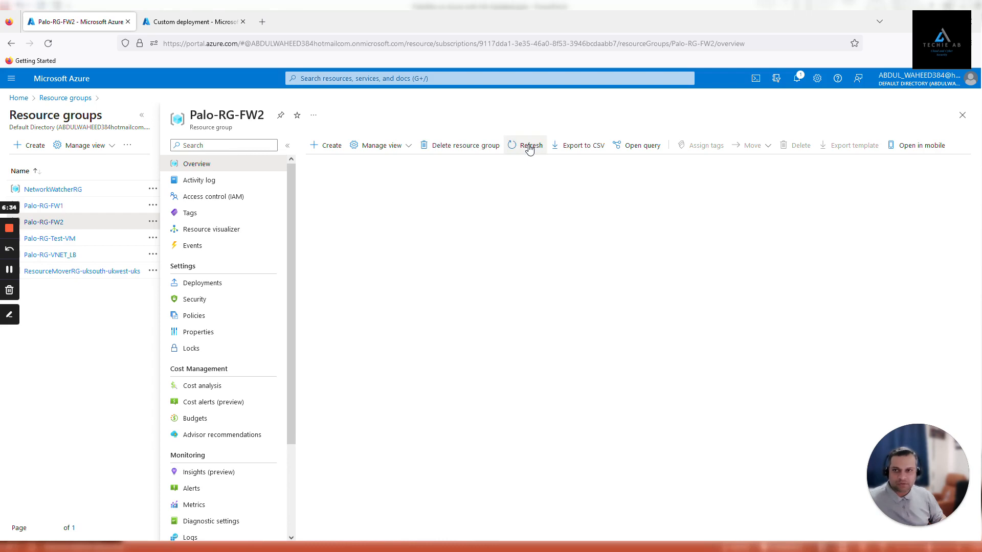
click(530, 145)
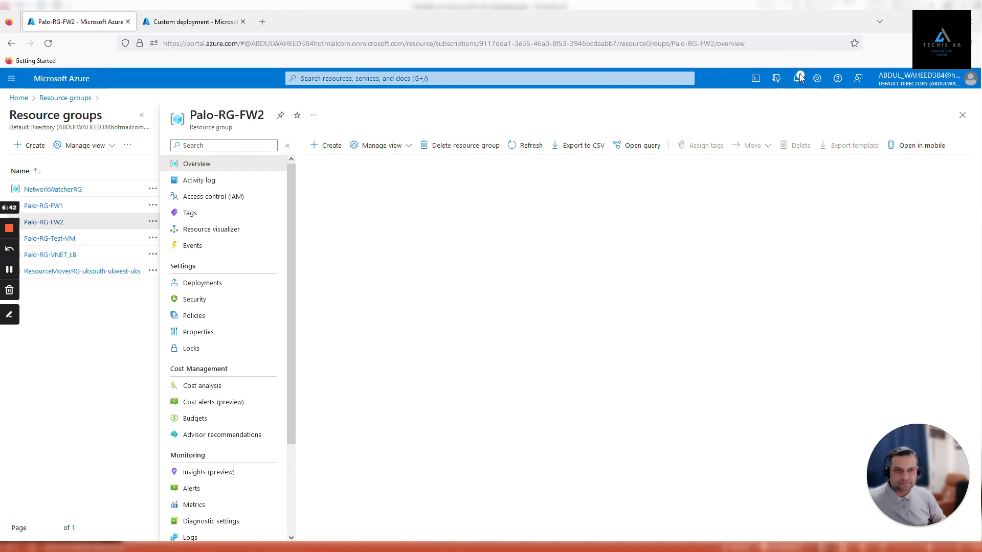
Step: Check the PublicIPAddress-ARM deployment and Palo-RG-FW1 contents, then return Home
click(799, 77)
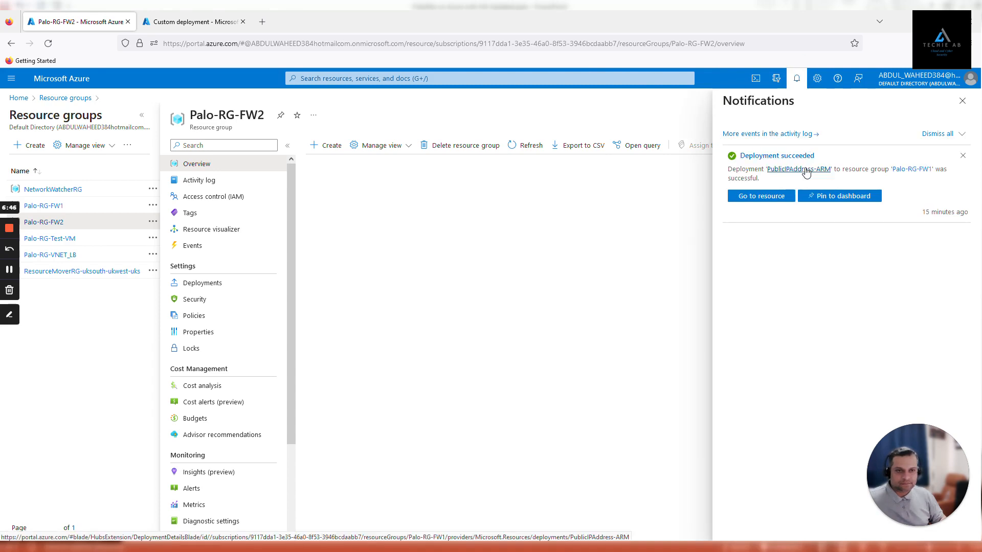
click(798, 169)
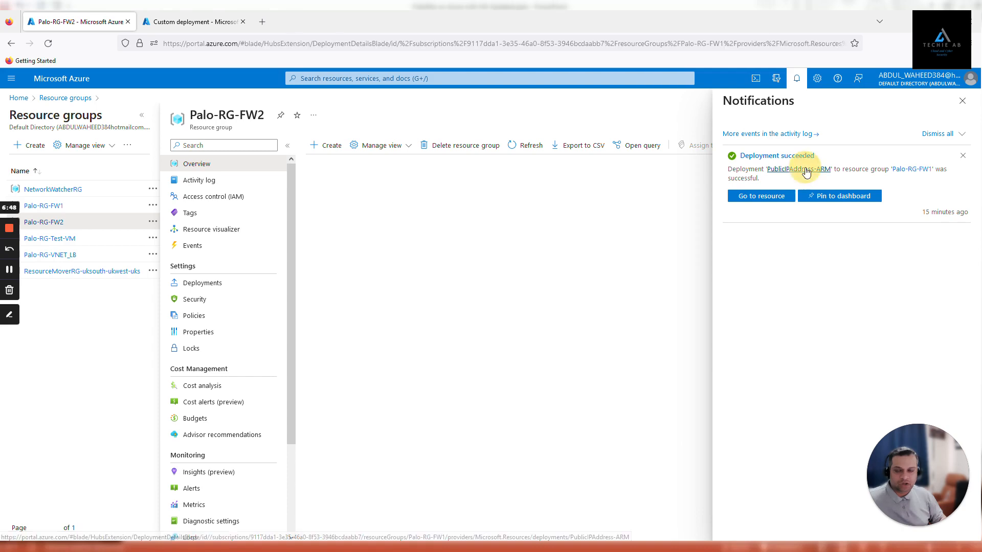
click(800, 169)
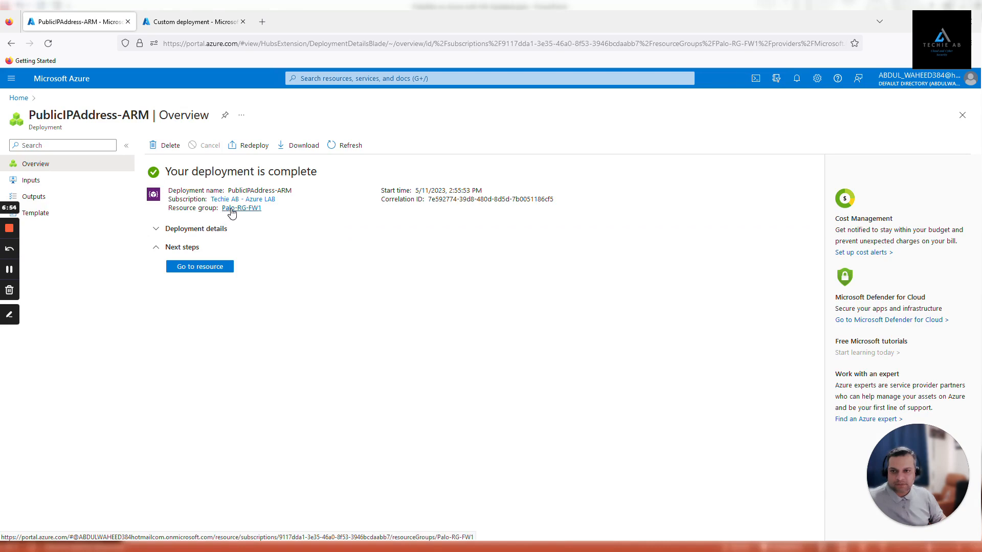
click(240, 208)
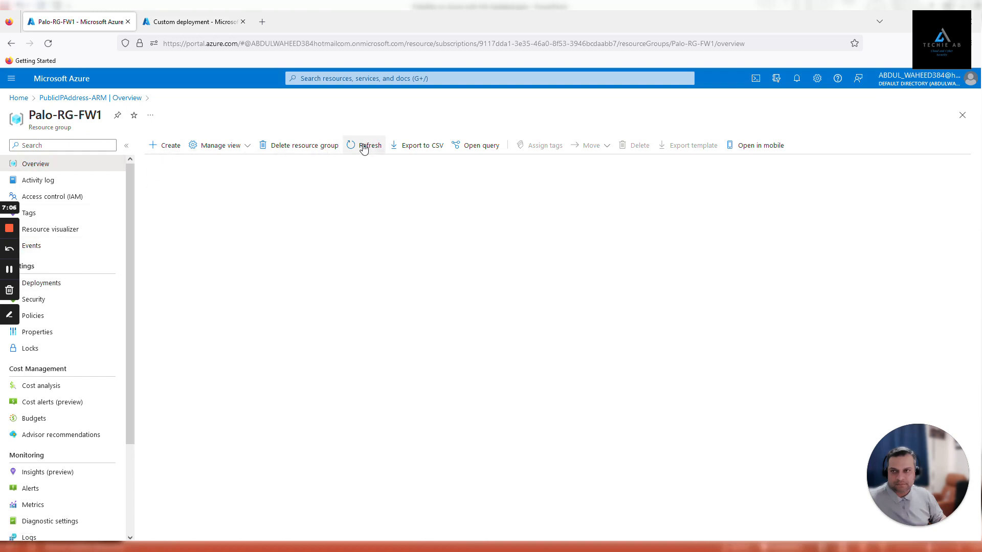
click(369, 145)
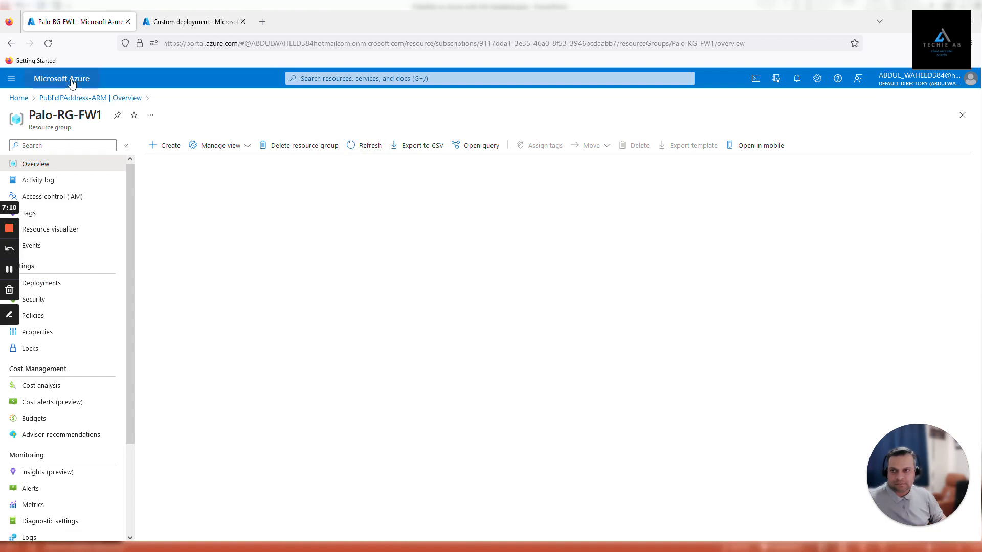
click(61, 78)
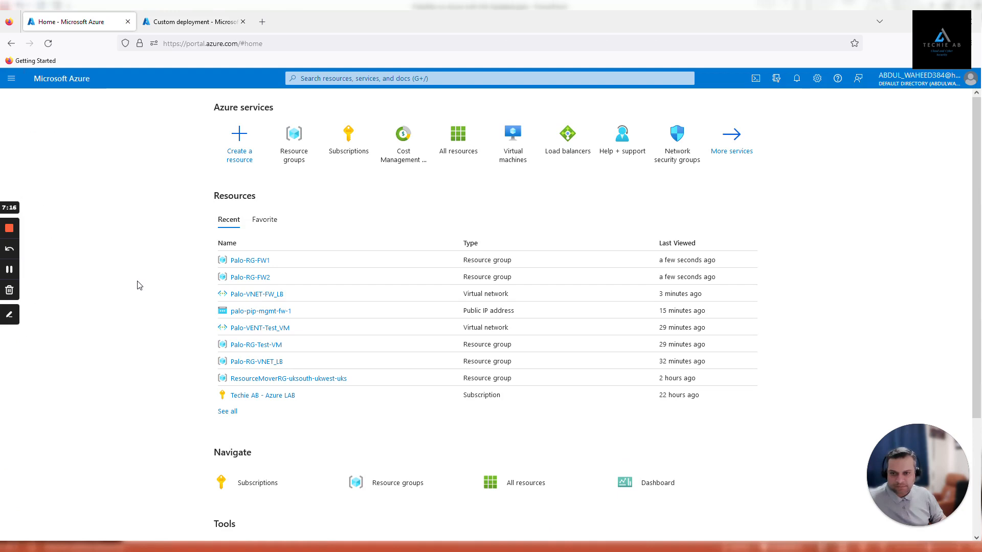
mouse_move(260, 310)
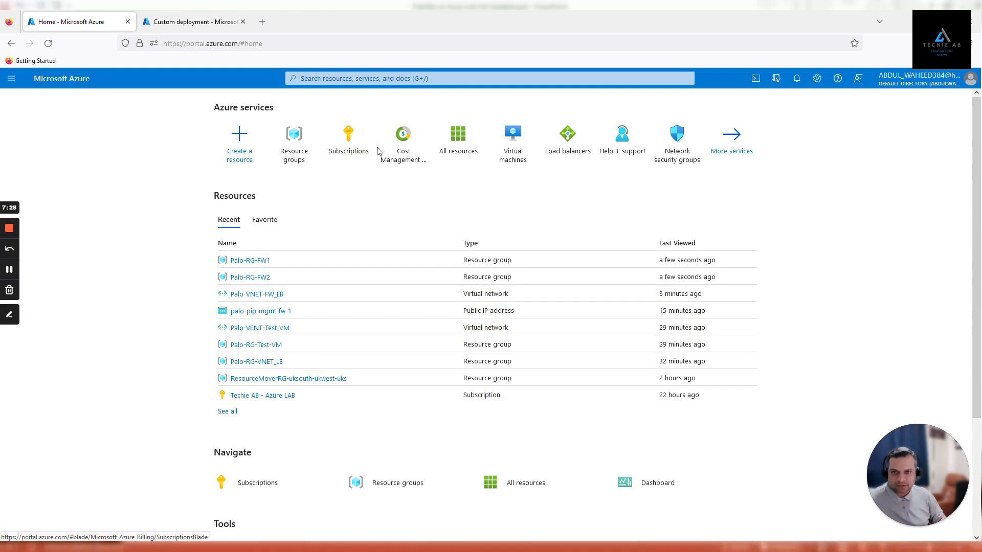
Step: From All resources, open palo-pip-mgmt-fw-2's Palo-RG-FW2 resource group in a new tab
click(458, 137)
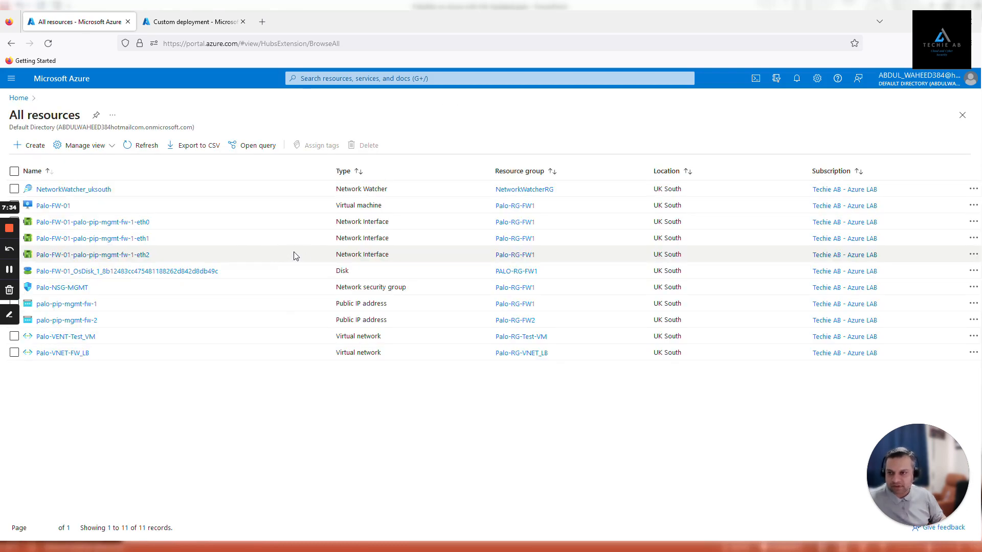
mouse_move(307, 279)
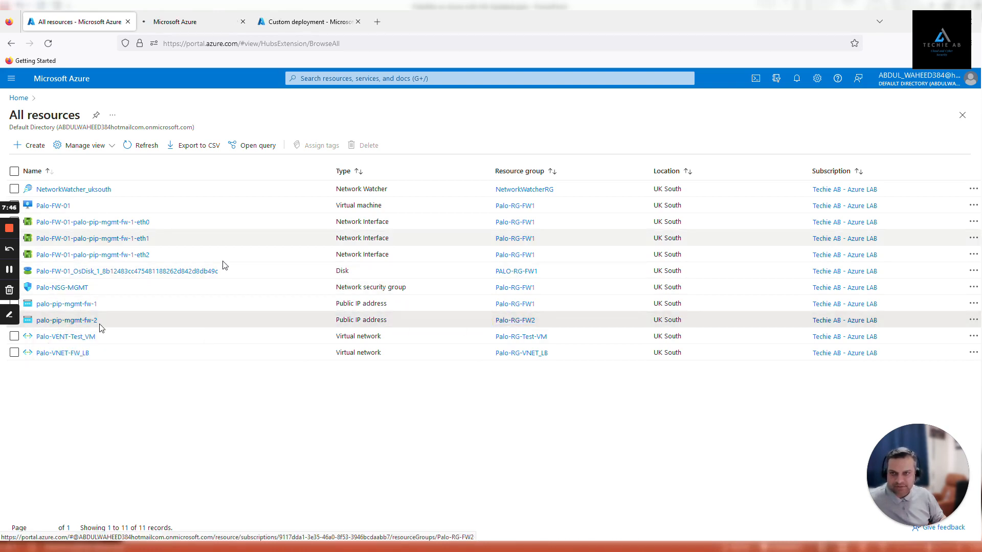
click(187, 21)
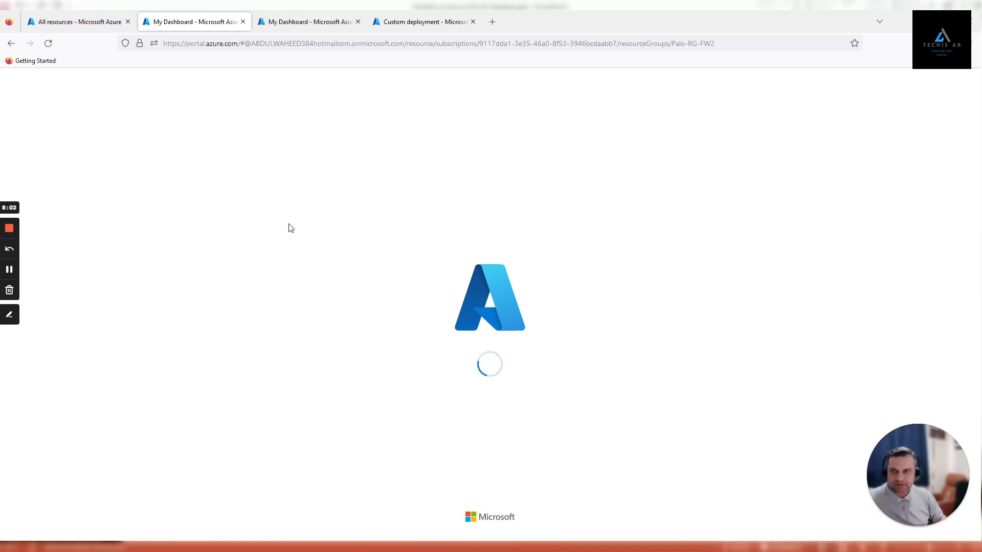
mouse_move(307, 244)
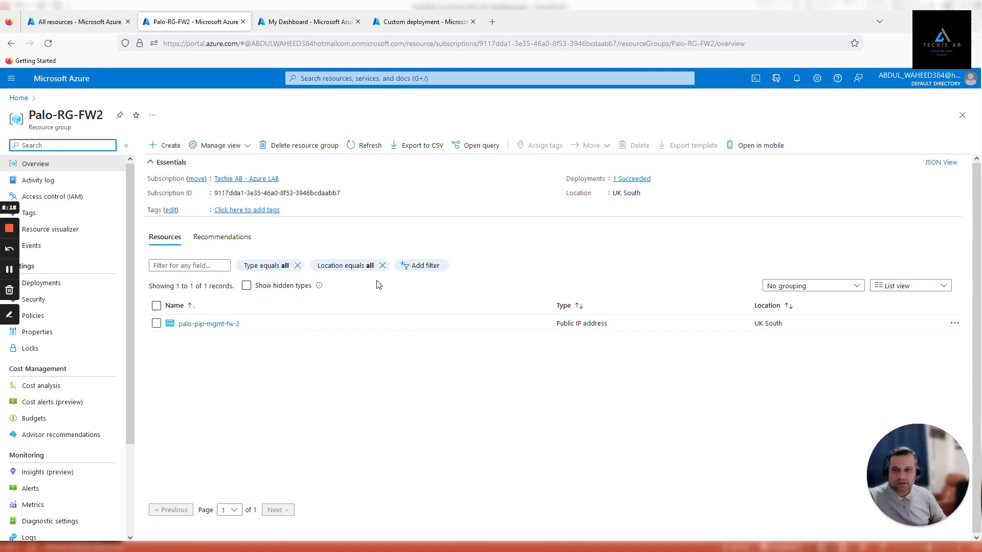
Step: Inspect palo-pip-mgmt-fw-2 (172.187.177.51, static, Standard), then return to the deployment form
click(209, 324)
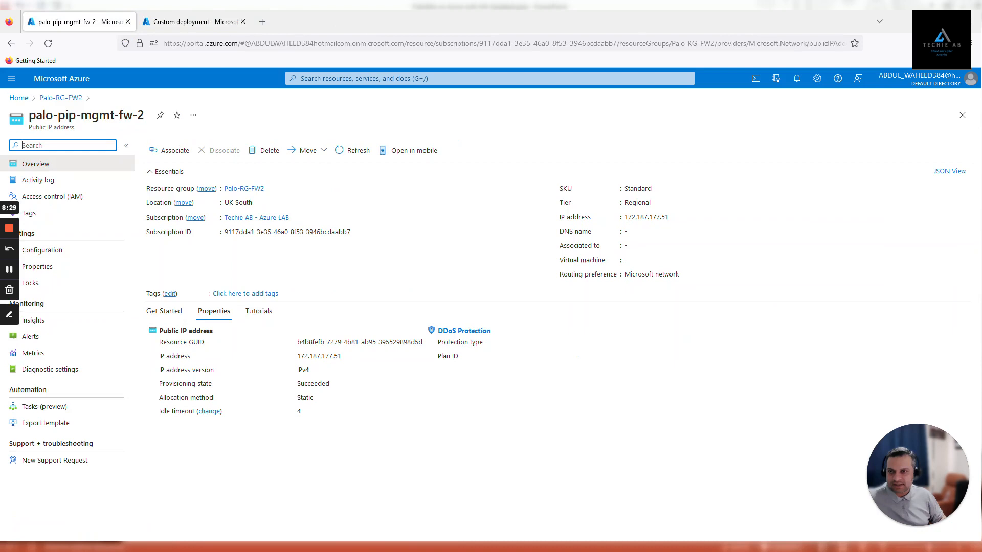
click(191, 21)
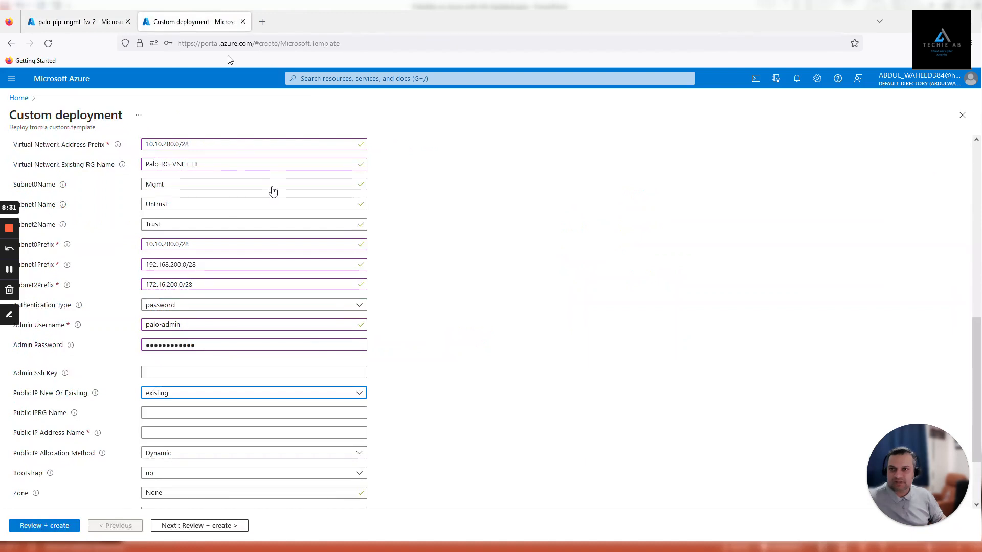
Step: Set Public IP RG to Palo-RG-FW2, allocation Static, zone 2, and start Review + create
text(Palo-RG-FW2)
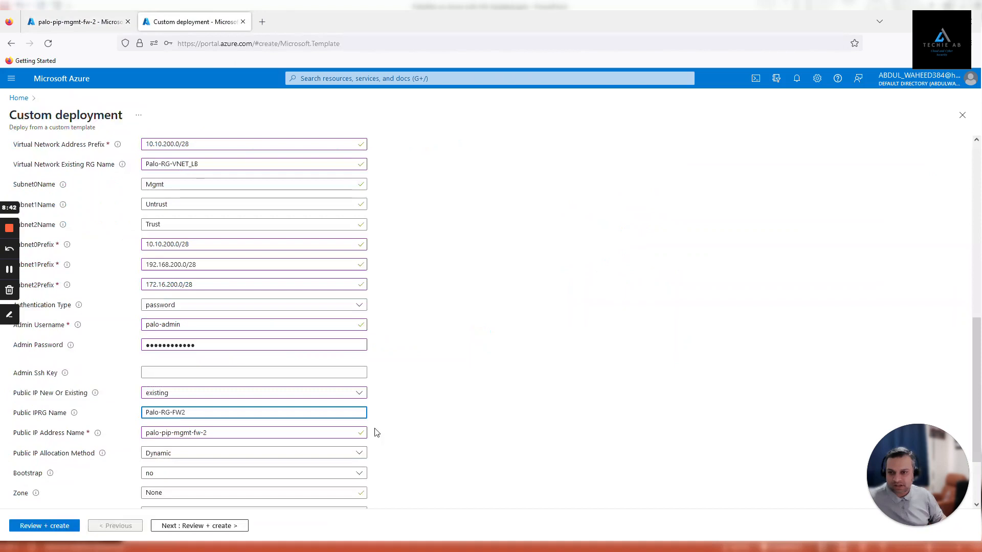
scroll(down, 3)
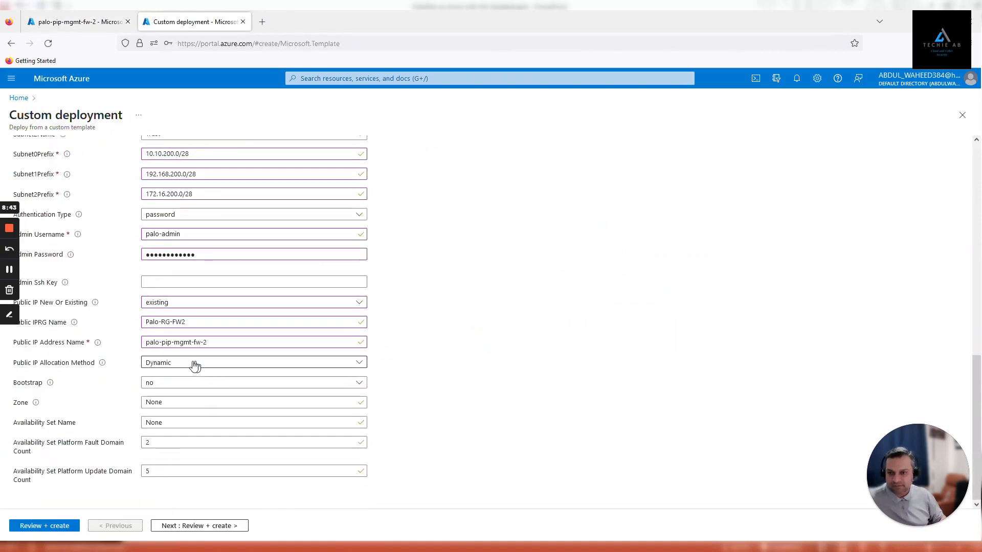
click(253, 362)
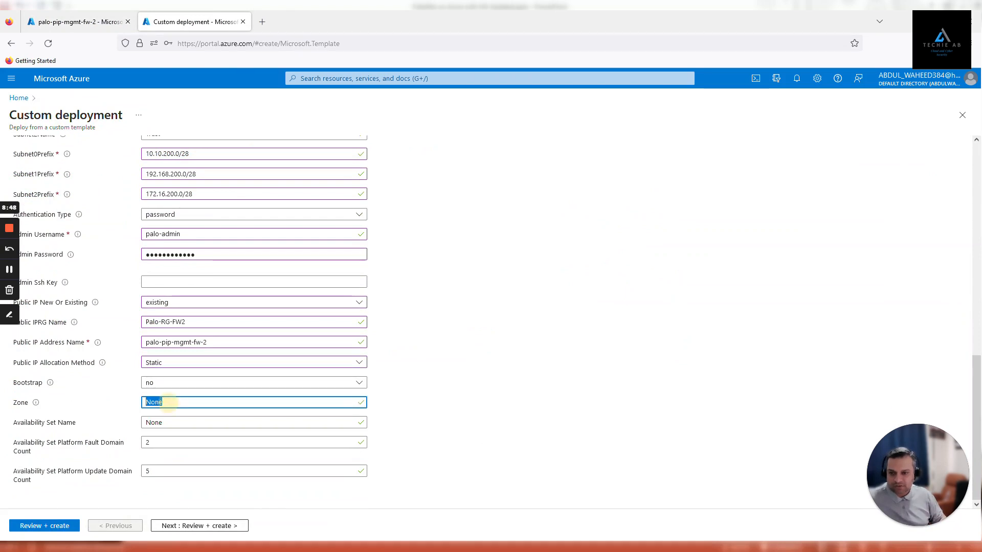
text(2)
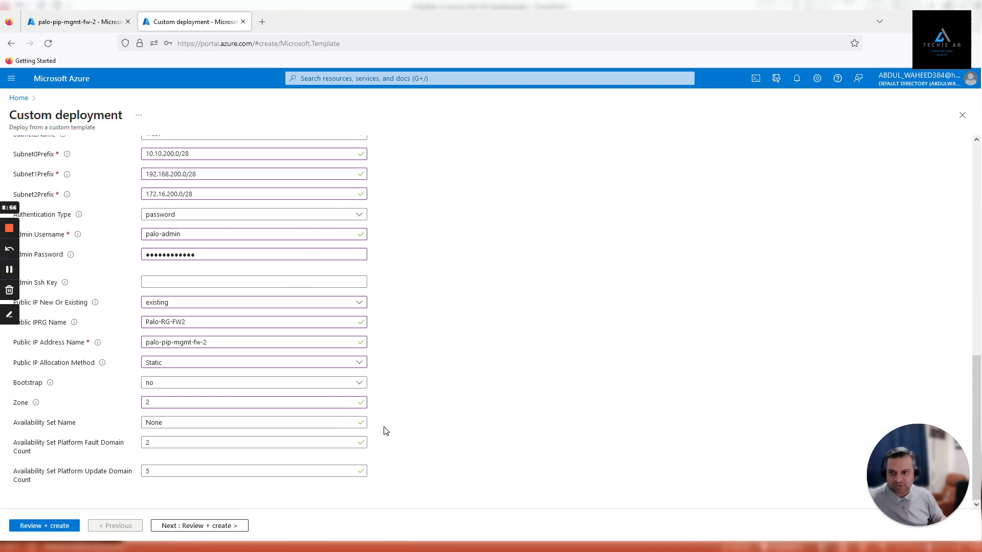
click(44, 525)
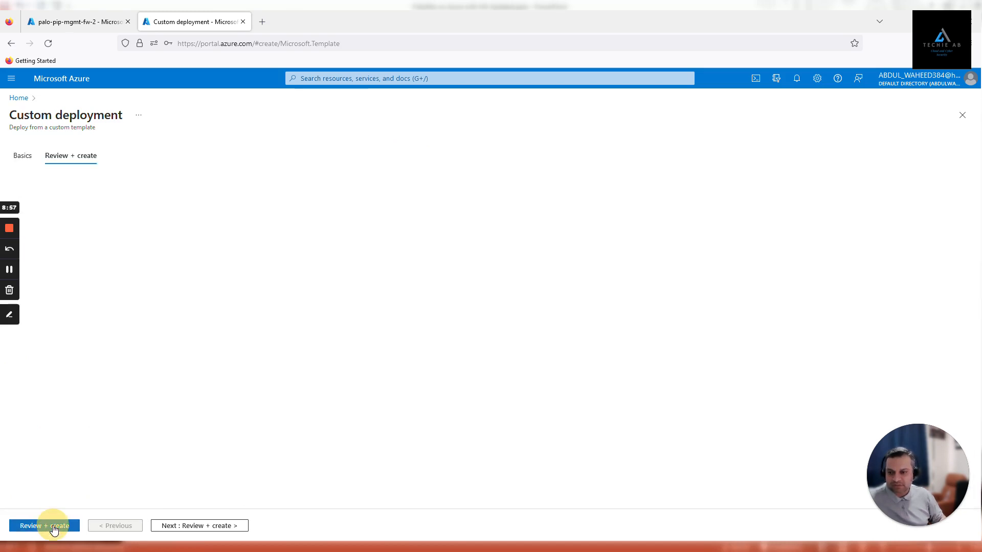
Step: Create the validated 9-resource firewall deployment in Palo-RG-FW2
click(44, 525)
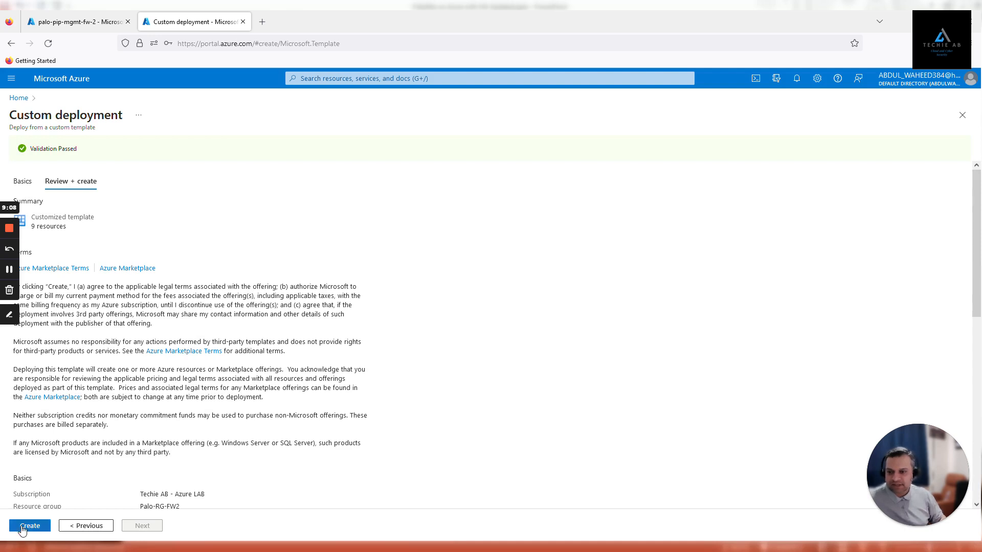
click(29, 526)
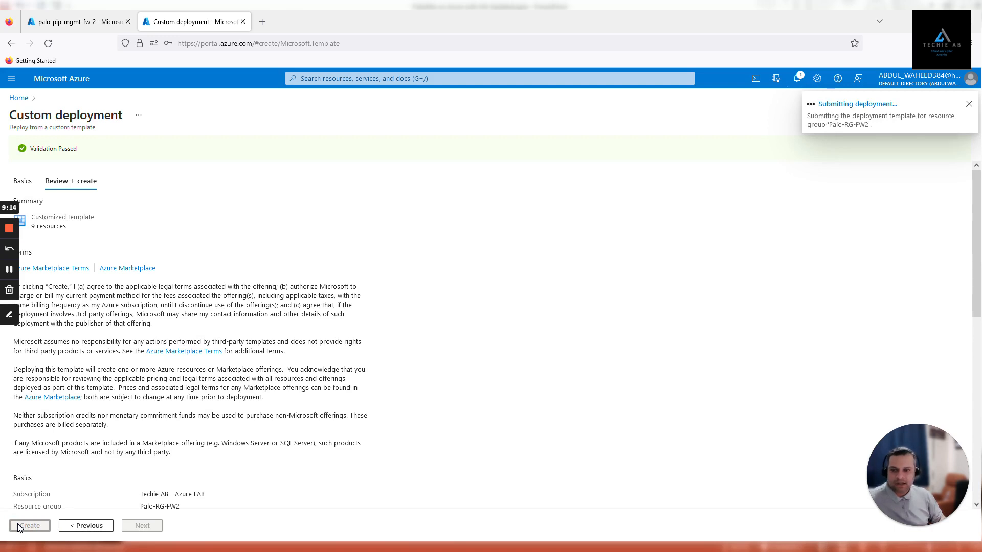
Step: Open the deployment overview showing three network interfaces and Palo-NSG-MGMT created, still in progress
click(29, 525)
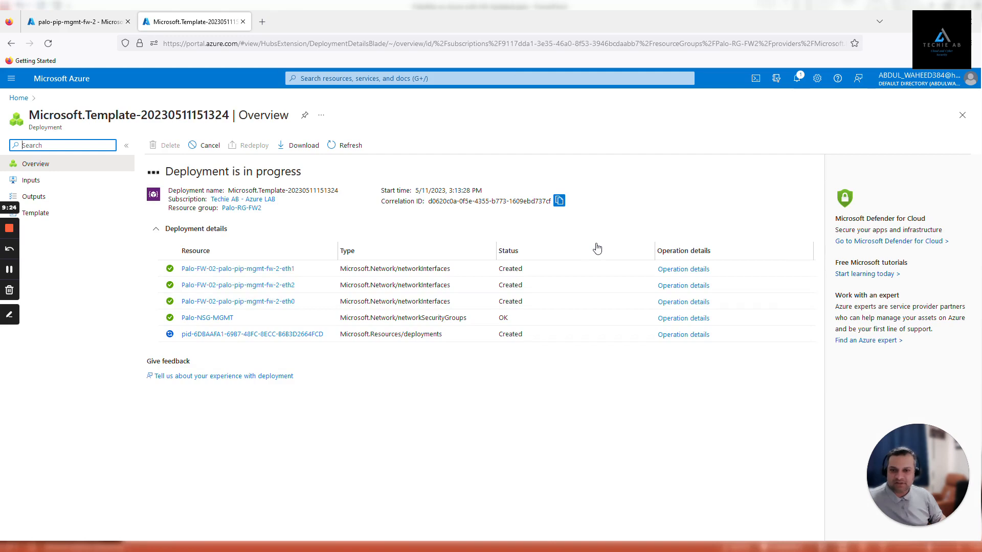
mouse_move(588, 298)
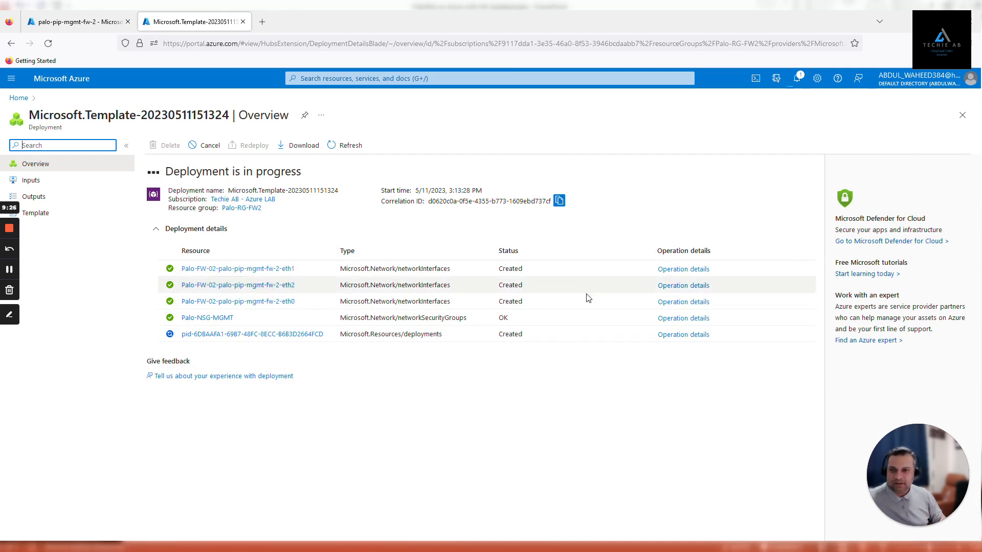